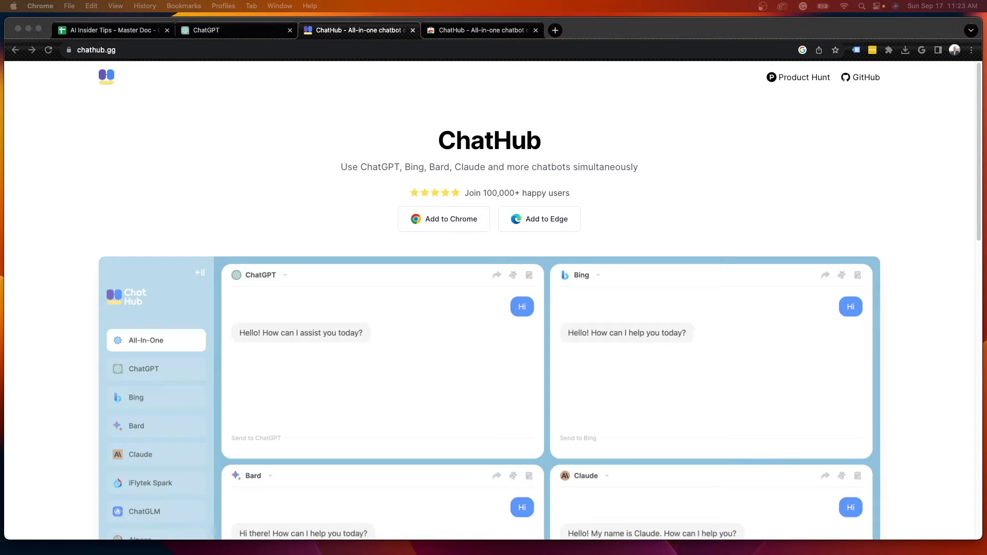
pyautogui.moveTo(490, 150)
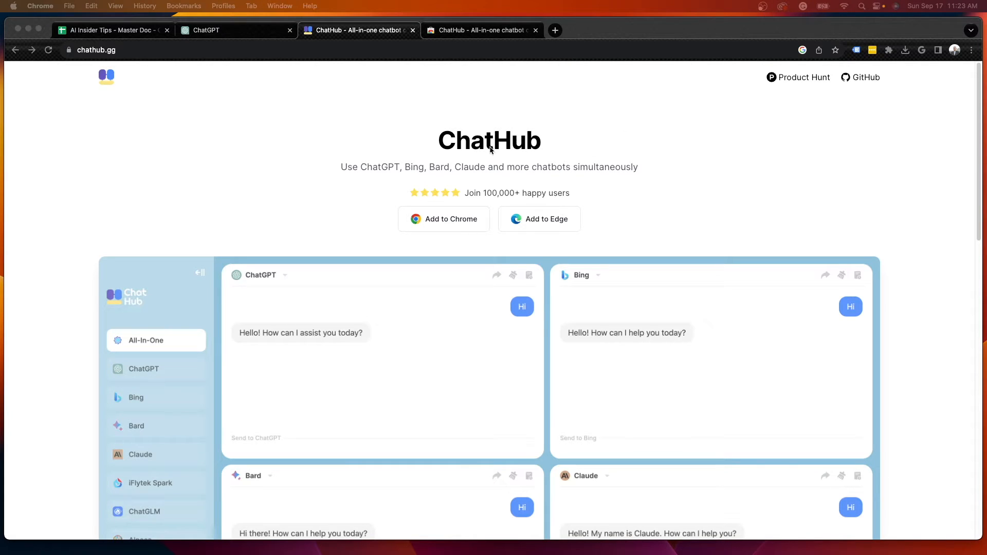
pyautogui.moveTo(415, 107)
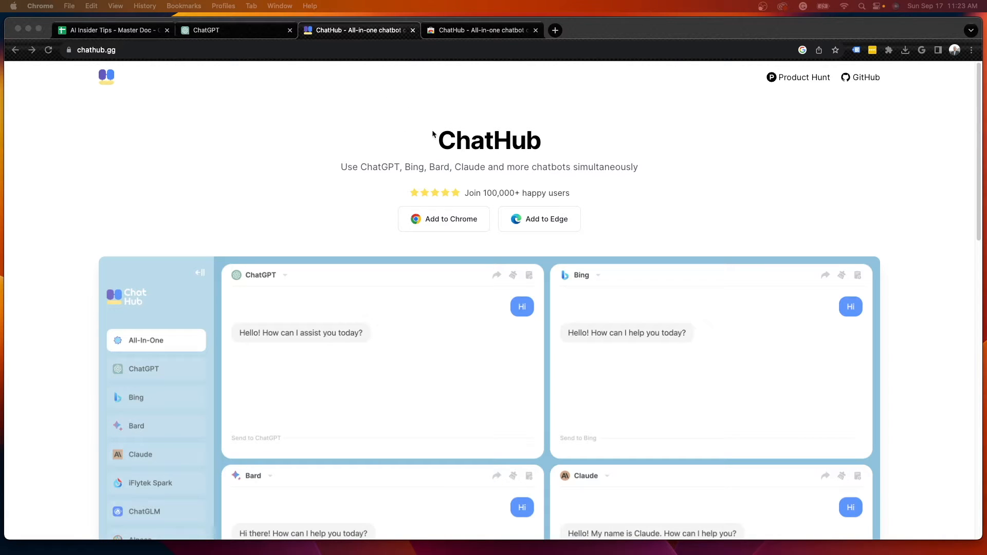
pyautogui.moveTo(598, 131)
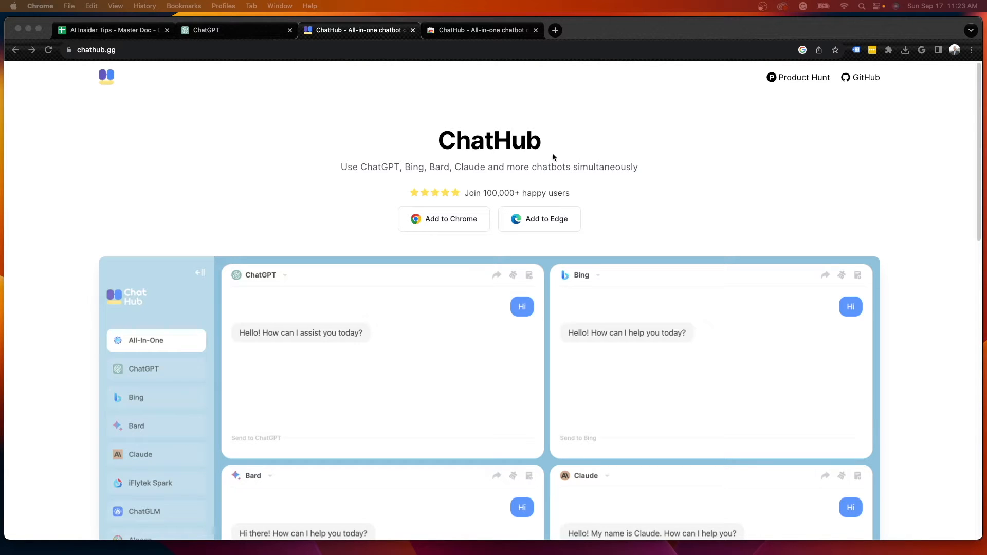
# Browse the page and go to the ChatHub extension's Chrome Web Store listing
pyautogui.moveTo(361, 167); pyautogui.dragTo(425, 167)
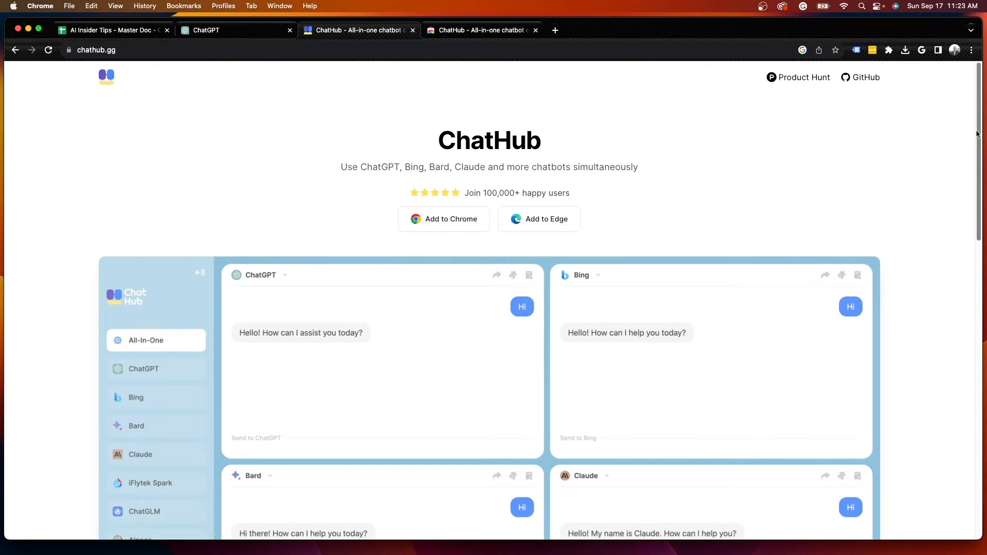
pyautogui.scroll(-3)
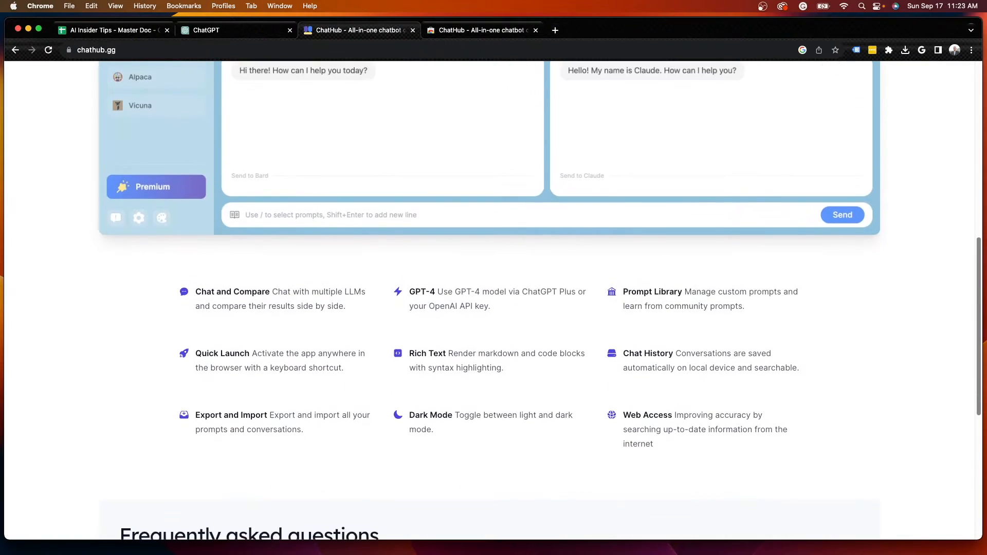
pyautogui.scroll(-3)
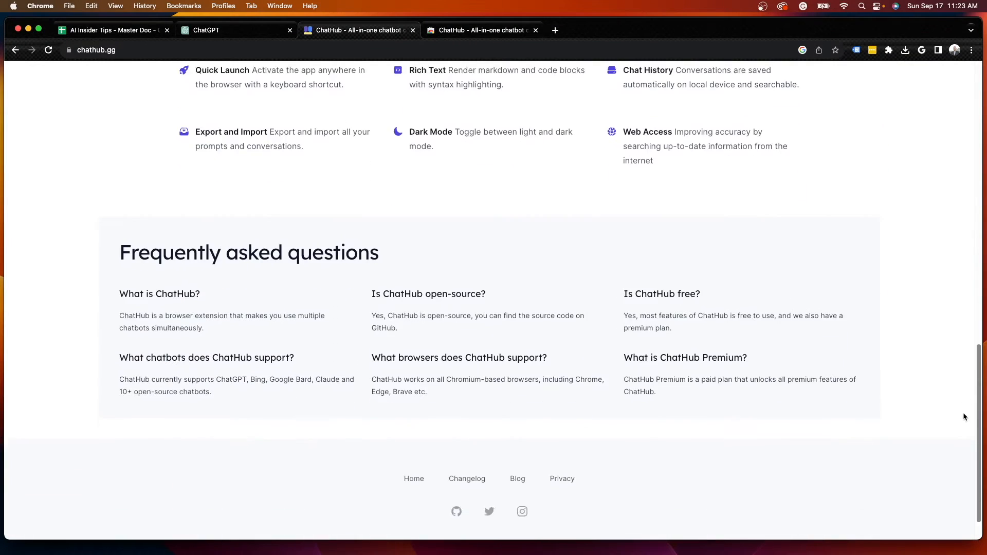
pyautogui.scroll(3)
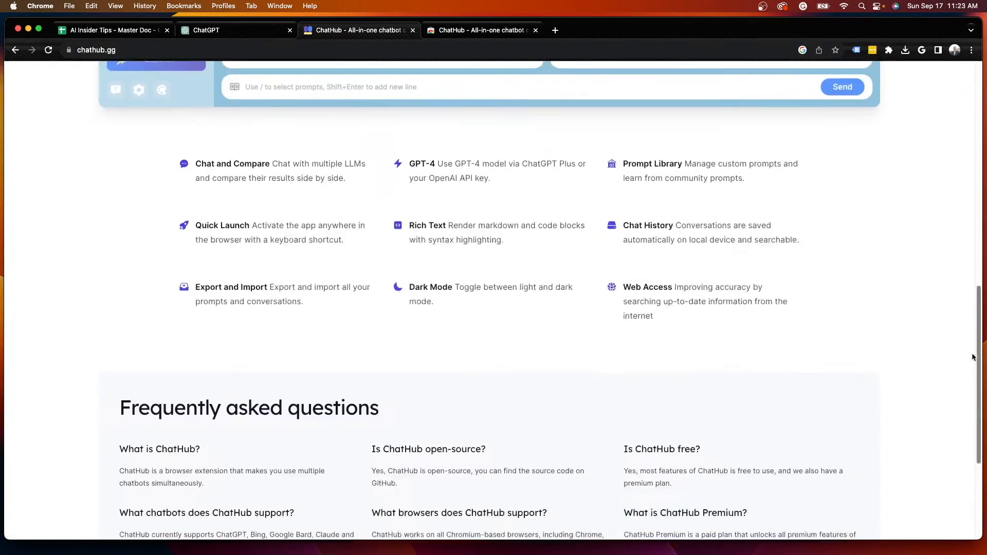
pyautogui.scroll(-3)
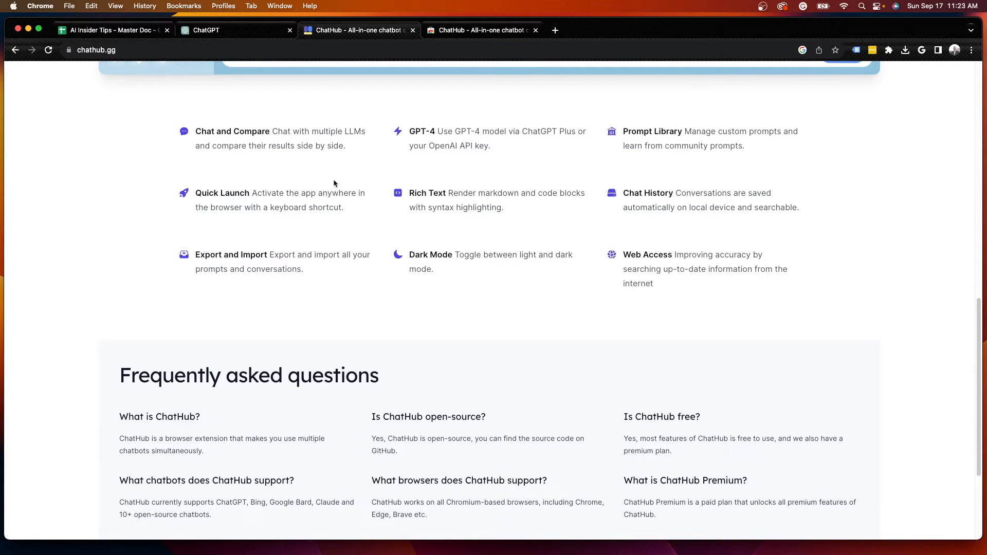
pyautogui.scroll(-3)
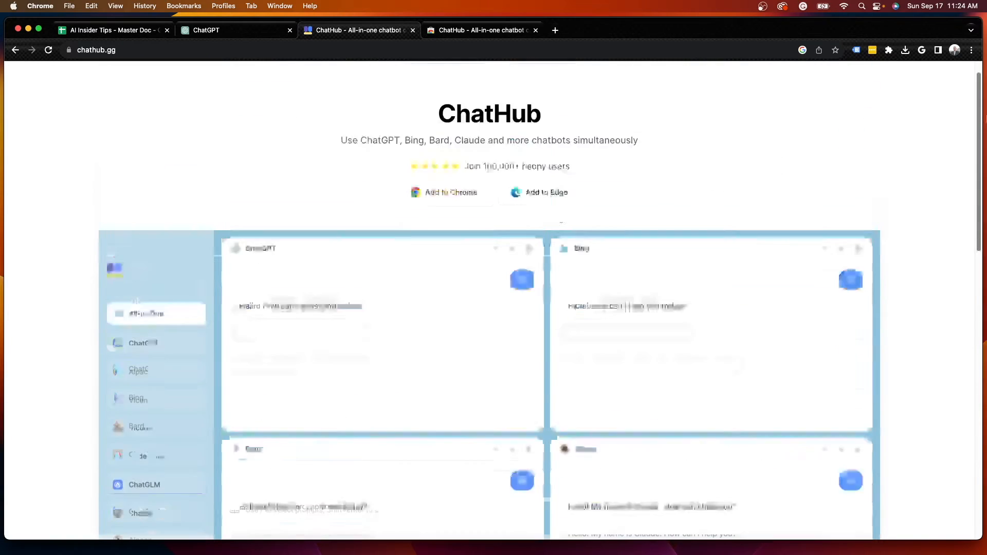
pyautogui.click(479, 30)
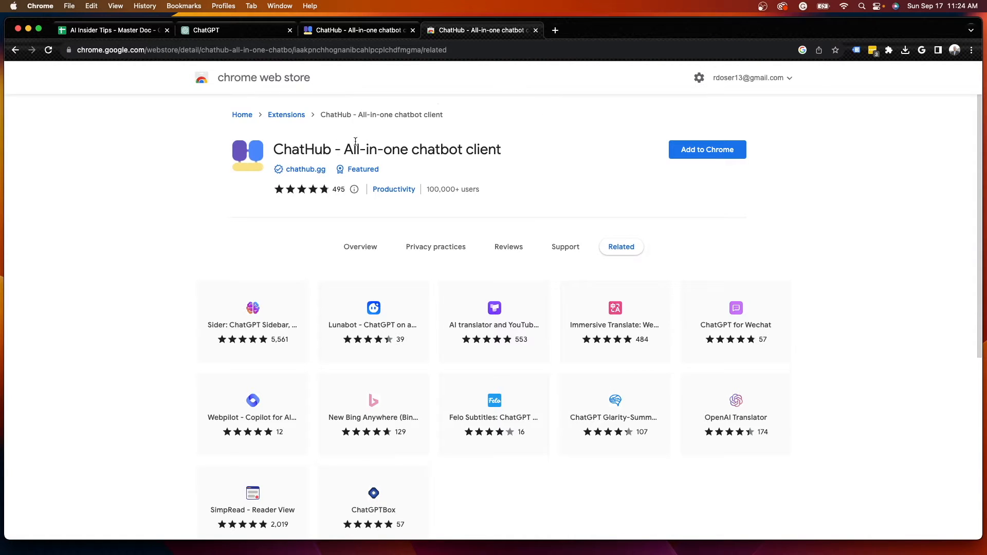
pyautogui.moveTo(705, 156)
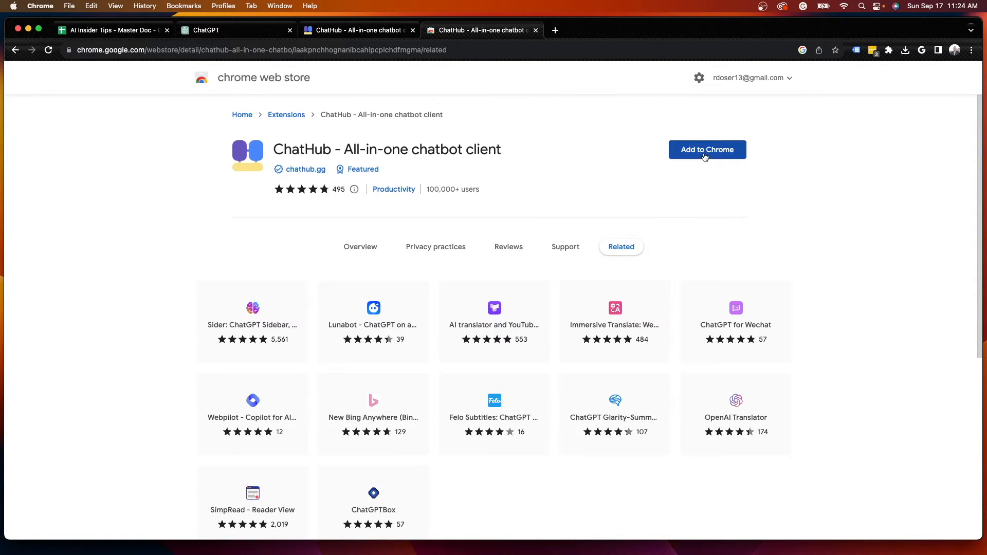
# Add the ChatHub extension to Chrome, confirming the install dialog
pyautogui.click(707, 150)
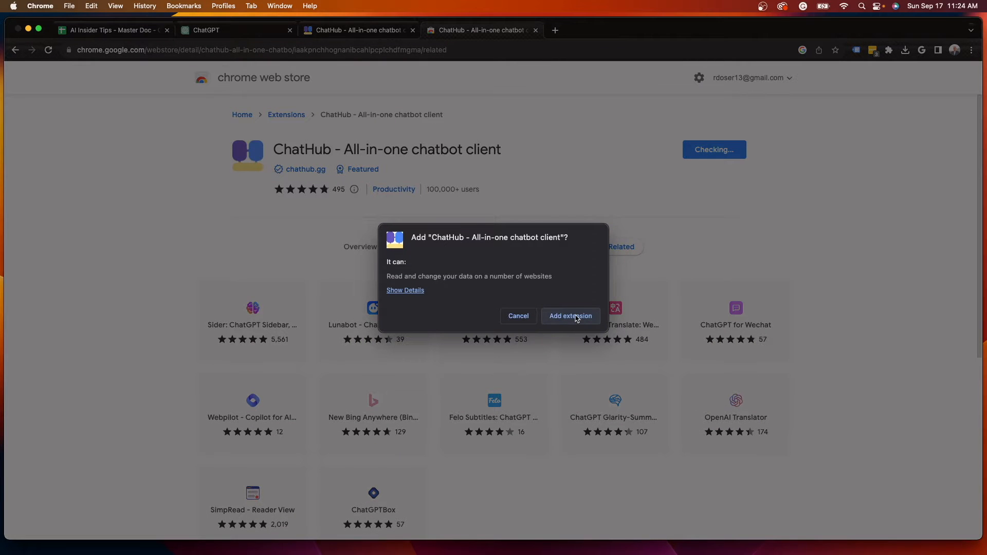
pyautogui.click(571, 316)
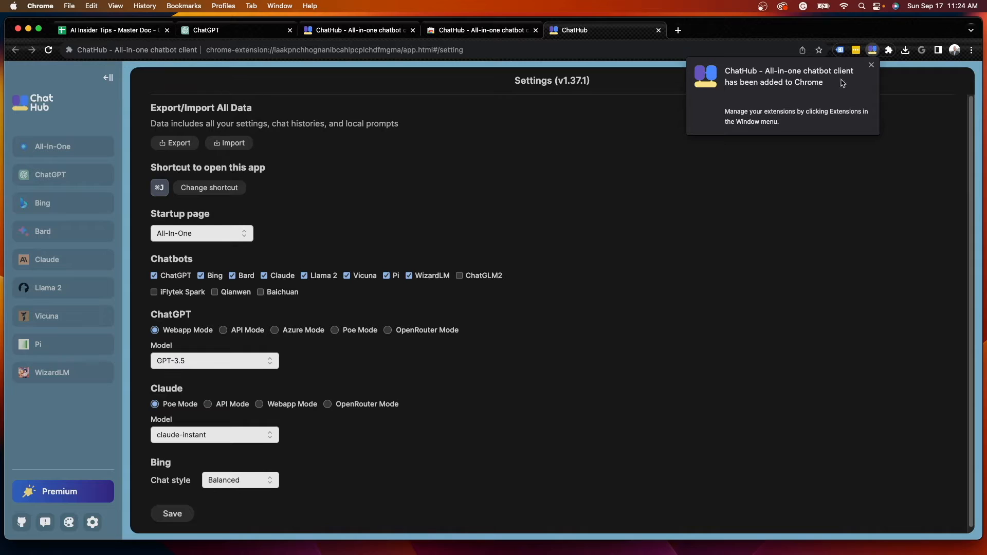
pyautogui.moveTo(824, 89)
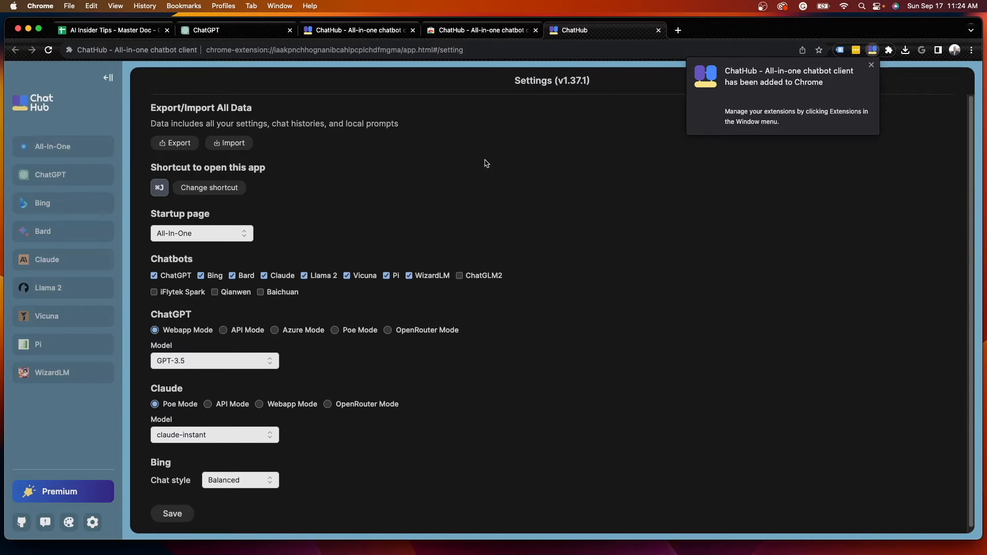
# Switch from Settings to the All-In-One chat view with ChatGPT and Claude panels
pyautogui.click(888, 49)
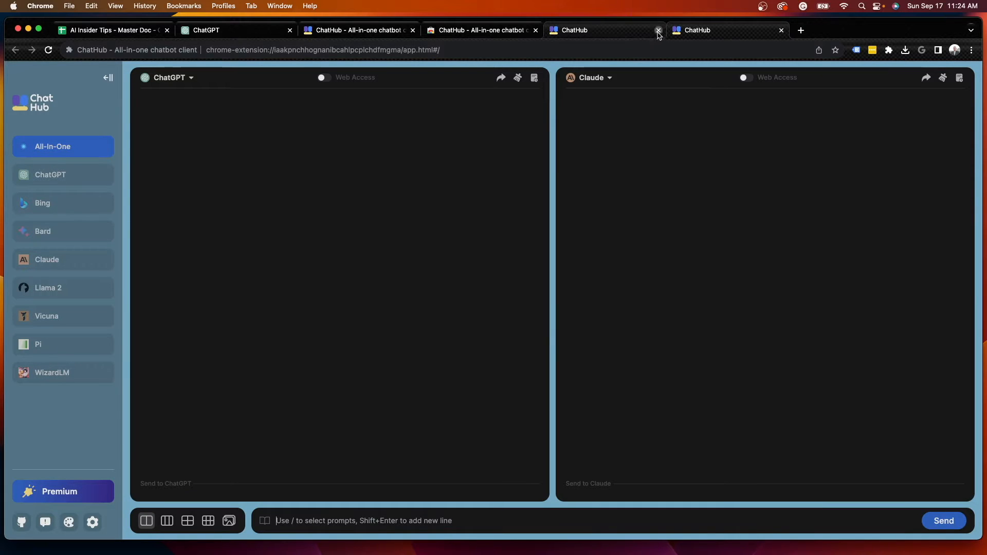
# Close the duplicate ChatHub browser tab, leaving a single All-In-One view
pyautogui.click(658, 30)
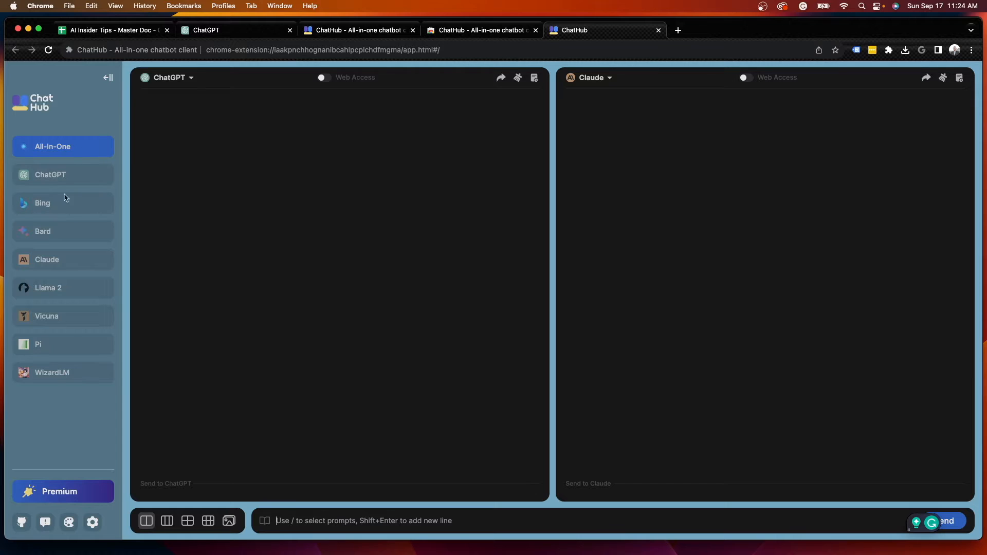
pyautogui.moveTo(43, 262)
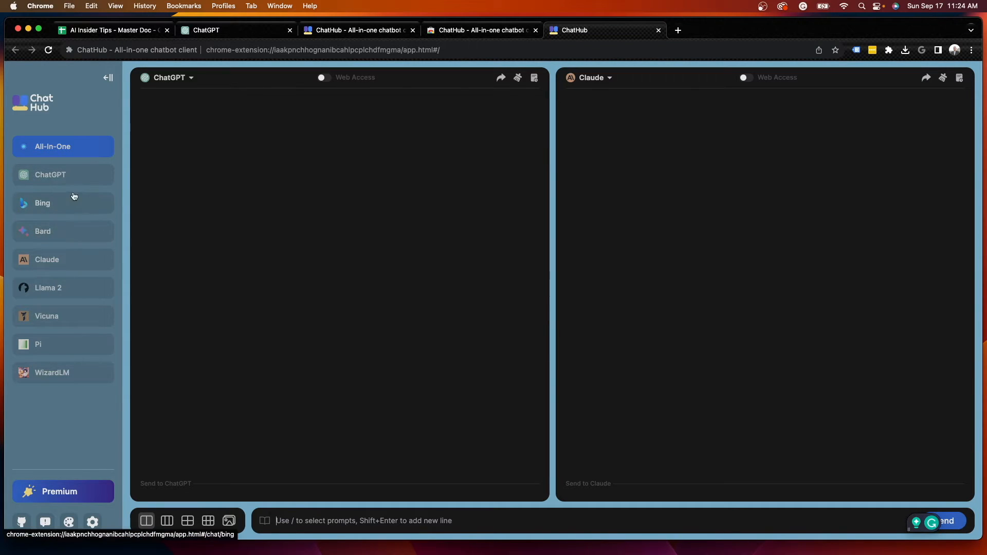
pyautogui.moveTo(79, 179)
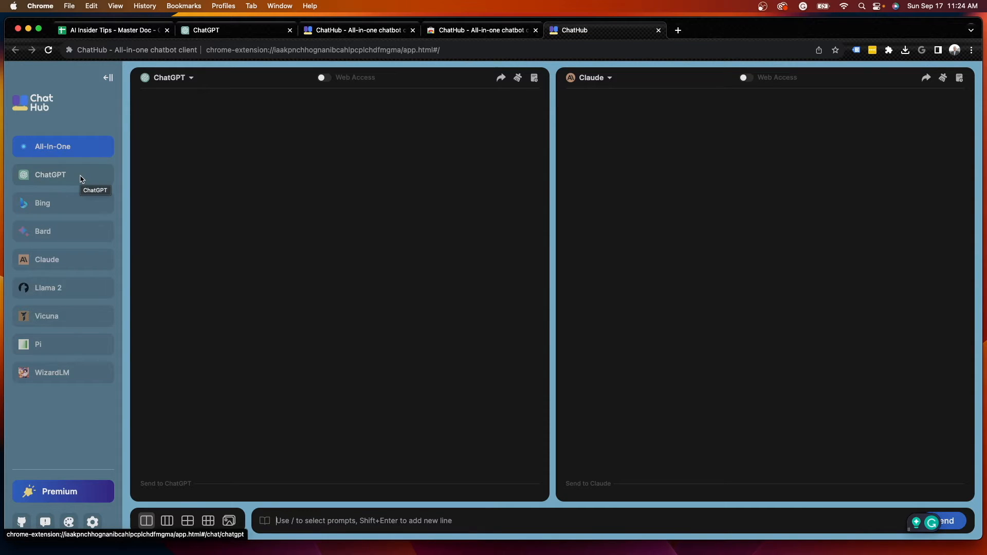
pyautogui.moveTo(88, 288)
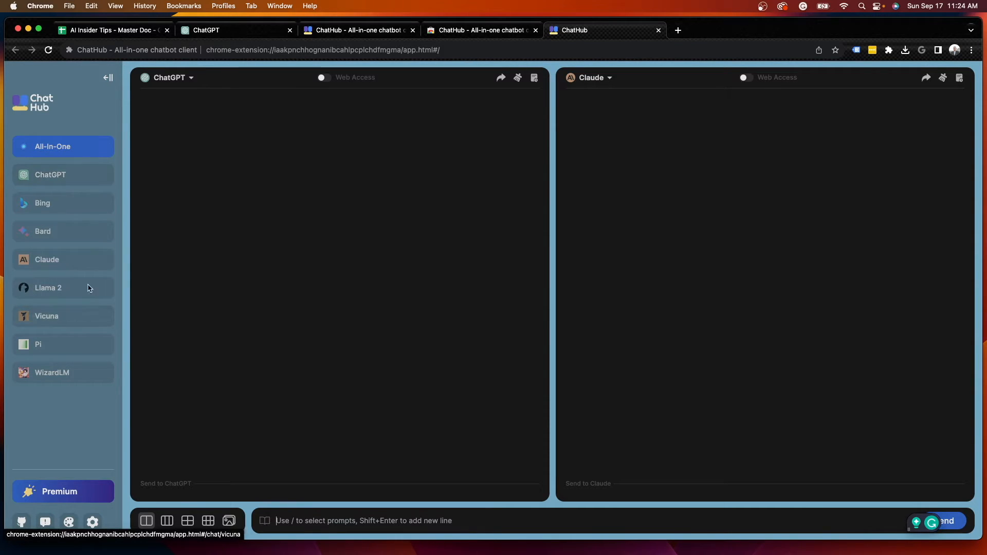
pyautogui.moveTo(71, 276)
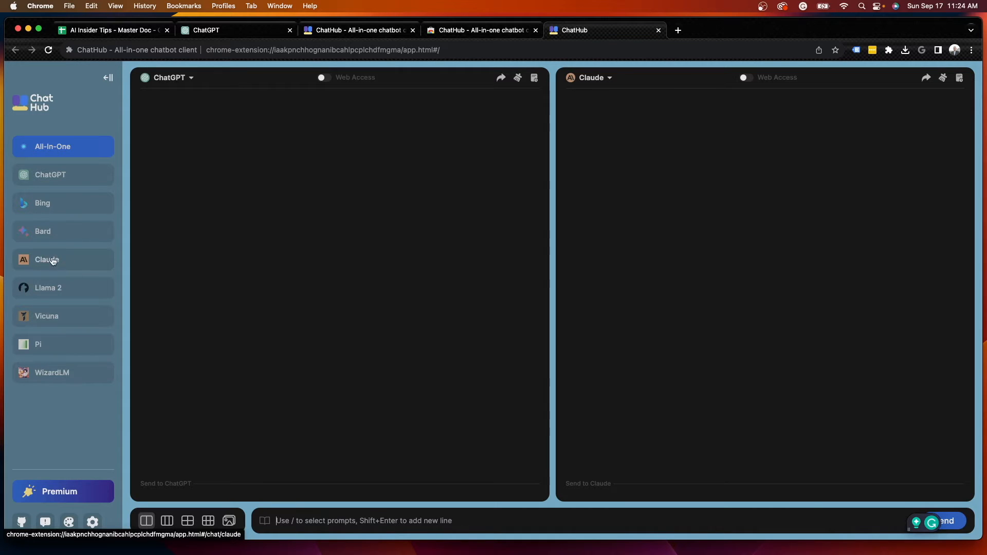
pyautogui.moveTo(46, 288)
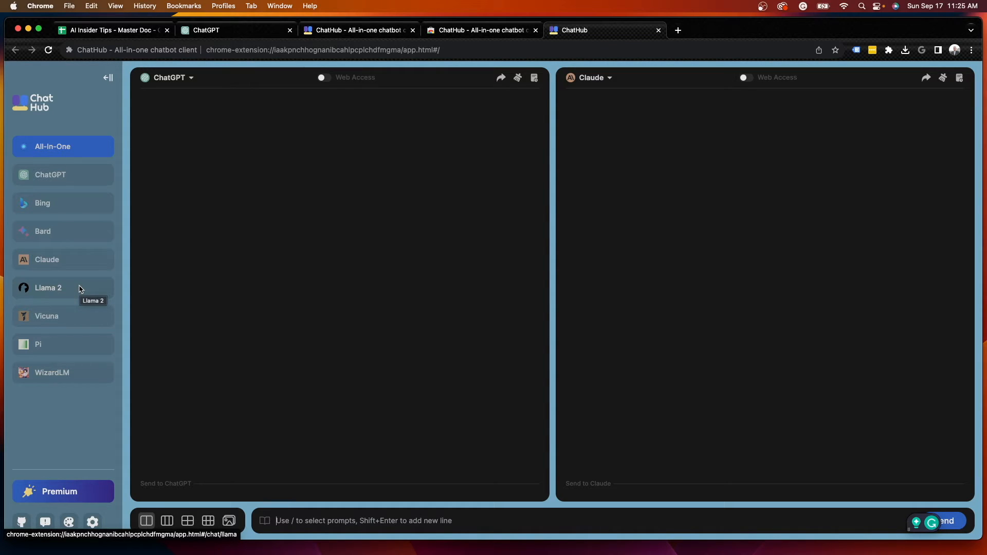
pyautogui.moveTo(51, 294)
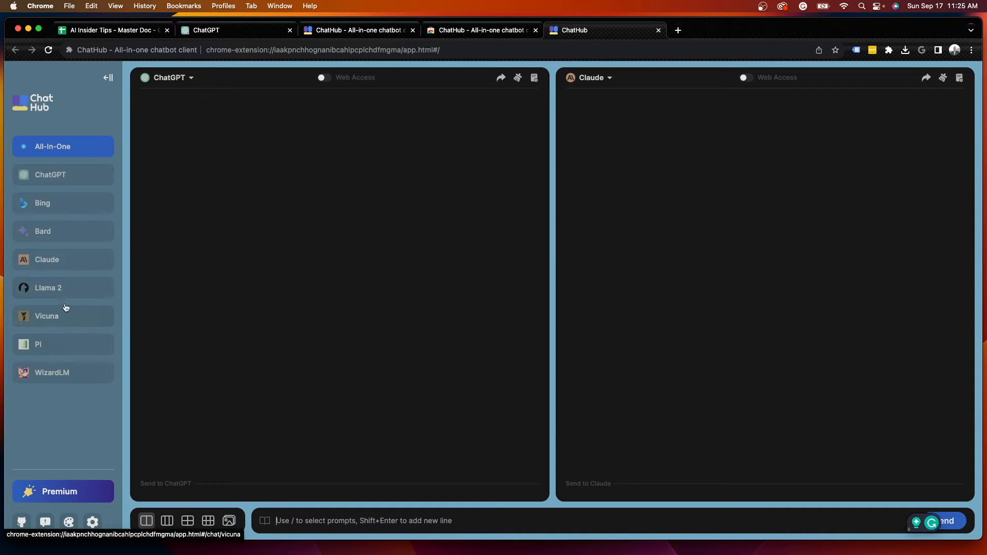
pyautogui.moveTo(88, 313)
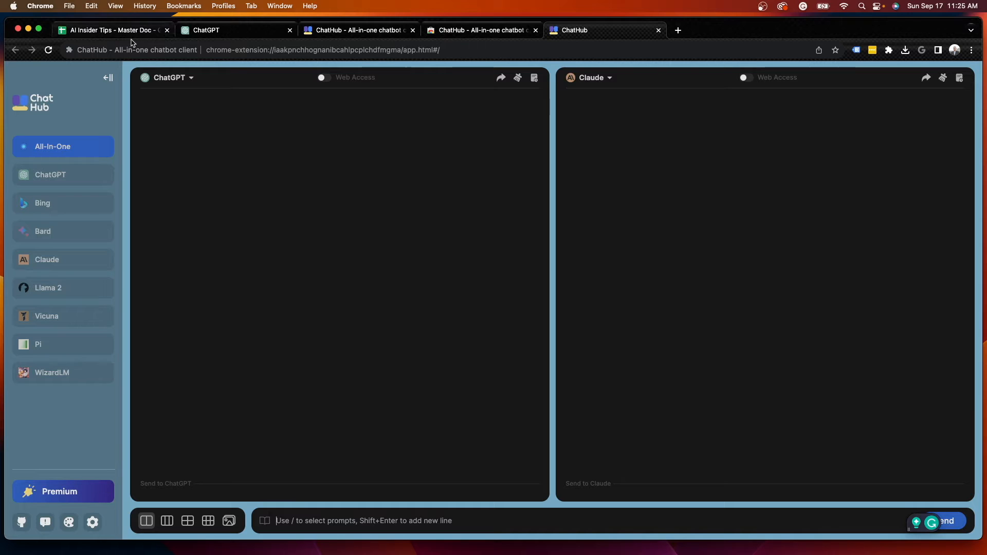
pyautogui.moveTo(196, 80)
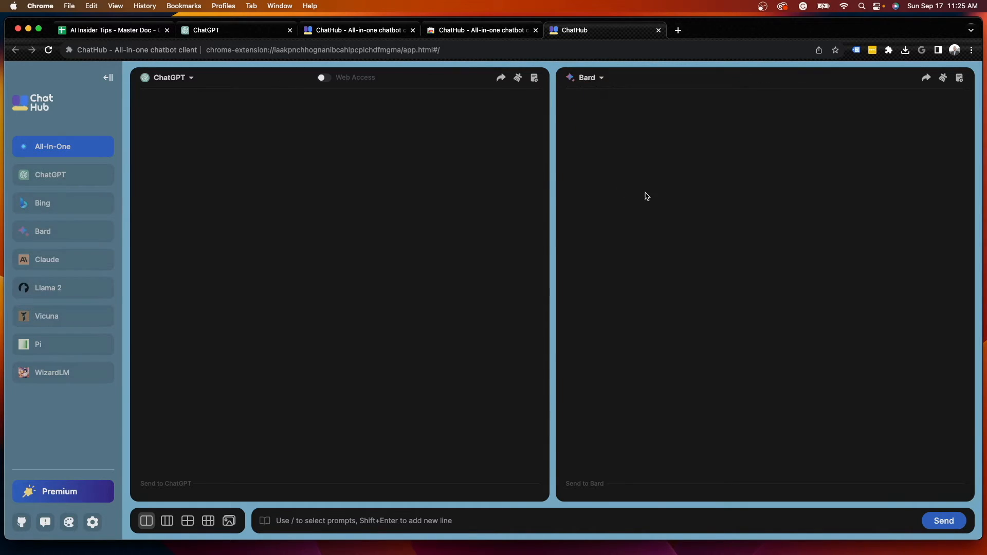
pyautogui.moveTo(337, 191)
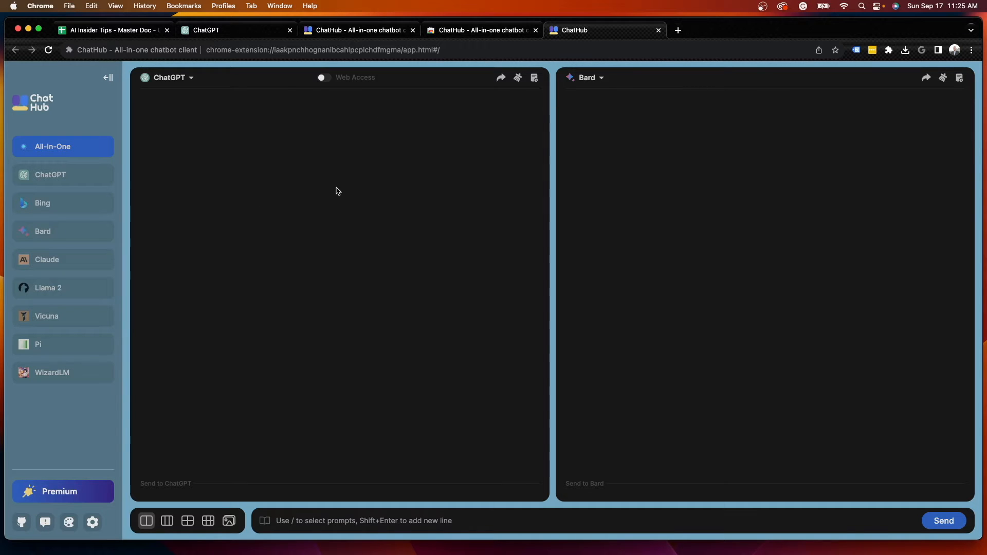
# Ask both bots to explain the difference between ChatGPT and Google Bard and review the answers
pyautogui.click(338, 521)
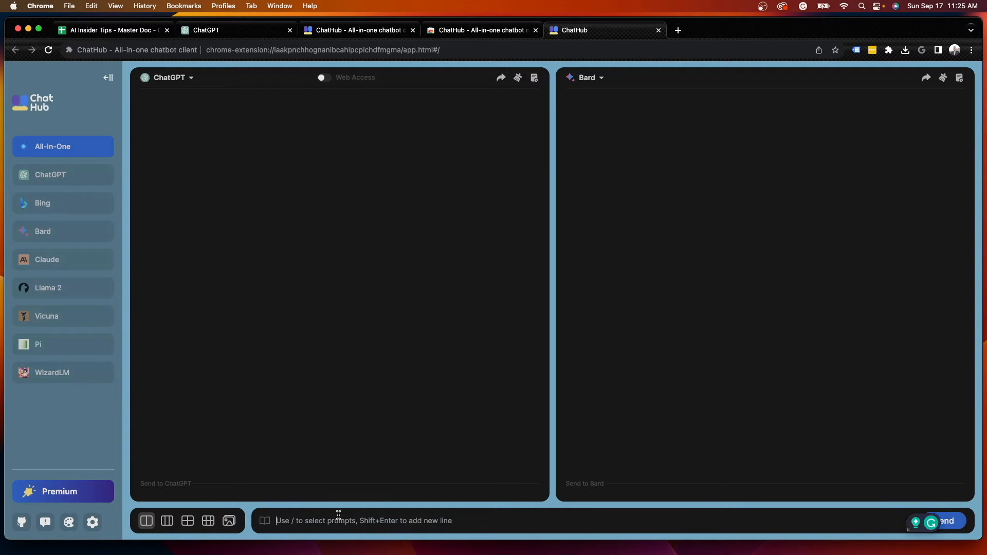
pyautogui.write('Please explain')
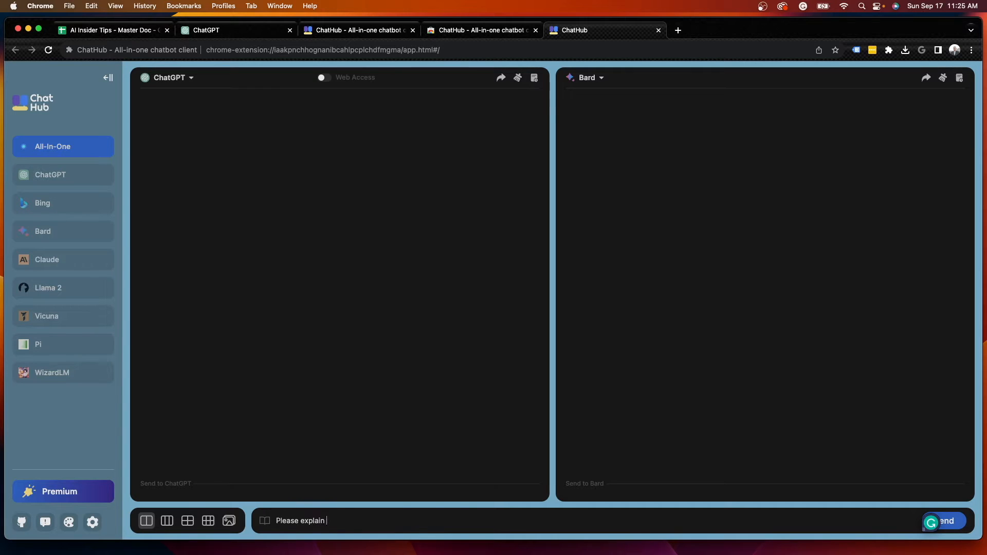
pyautogui.write('the differnce betw')
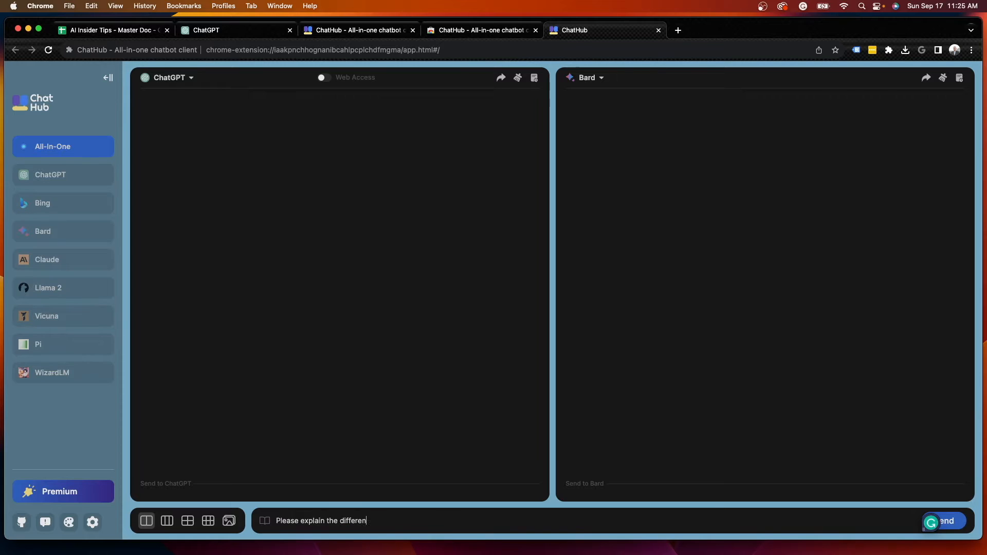
pyautogui.write('ce between ChatGPT')
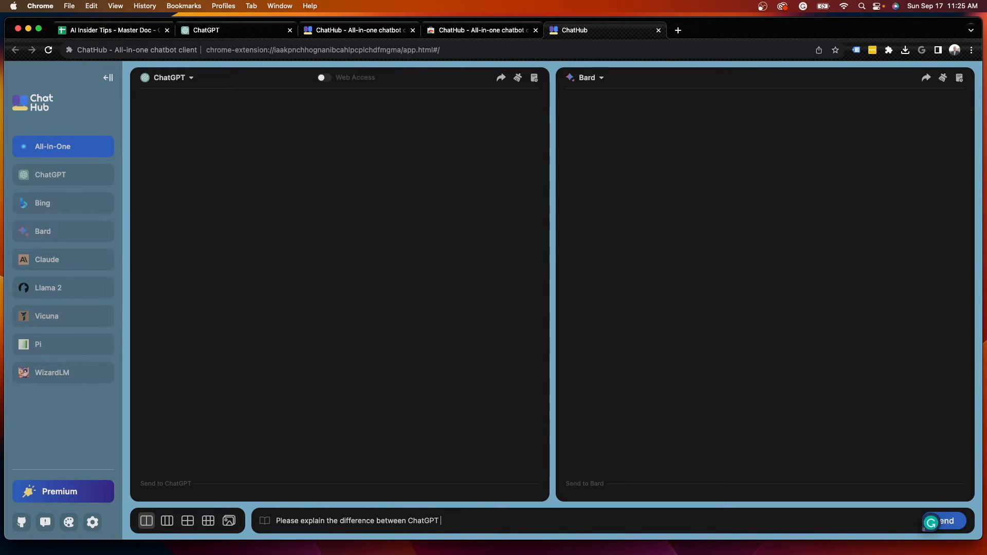
pyautogui.write('and Google Bard')
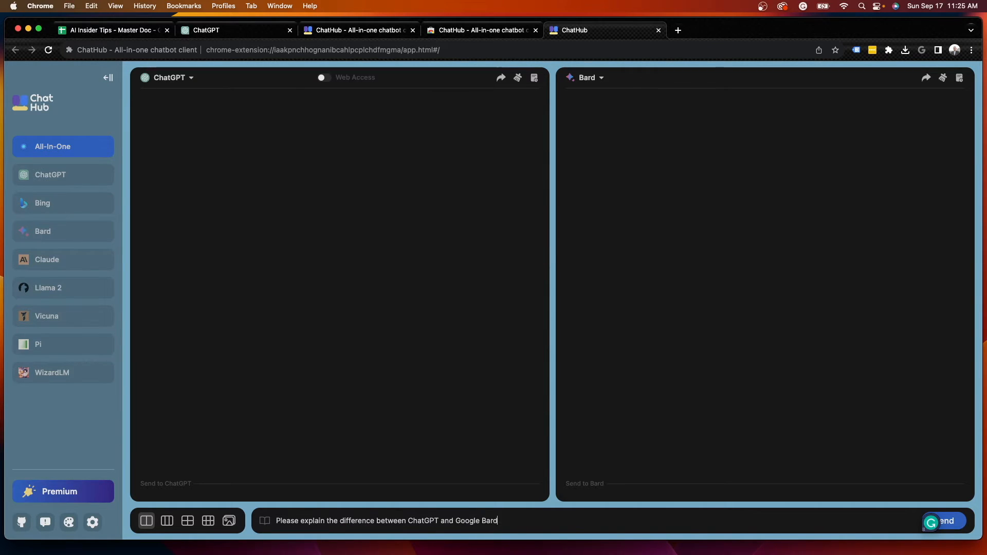
pyautogui.click(945, 521)
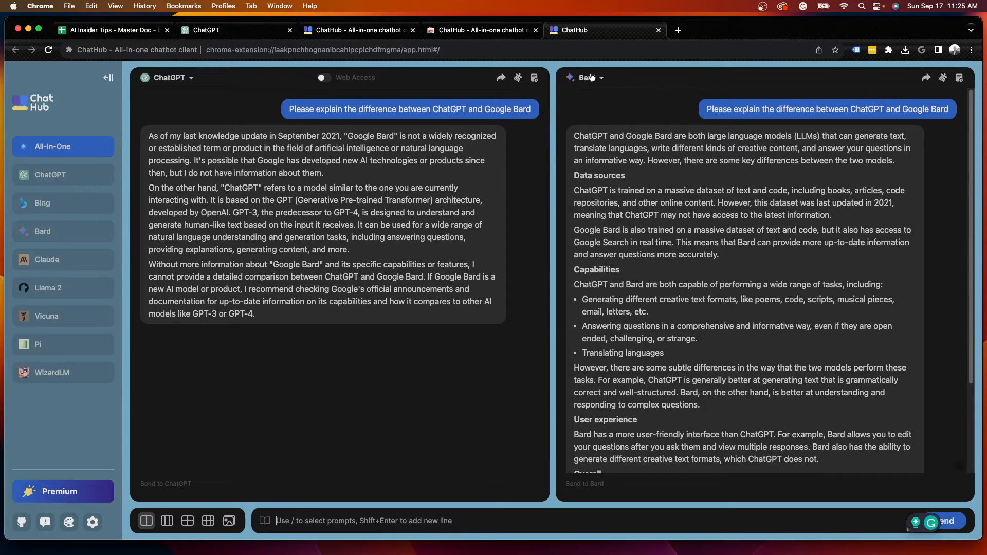
pyautogui.moveTo(646, 76)
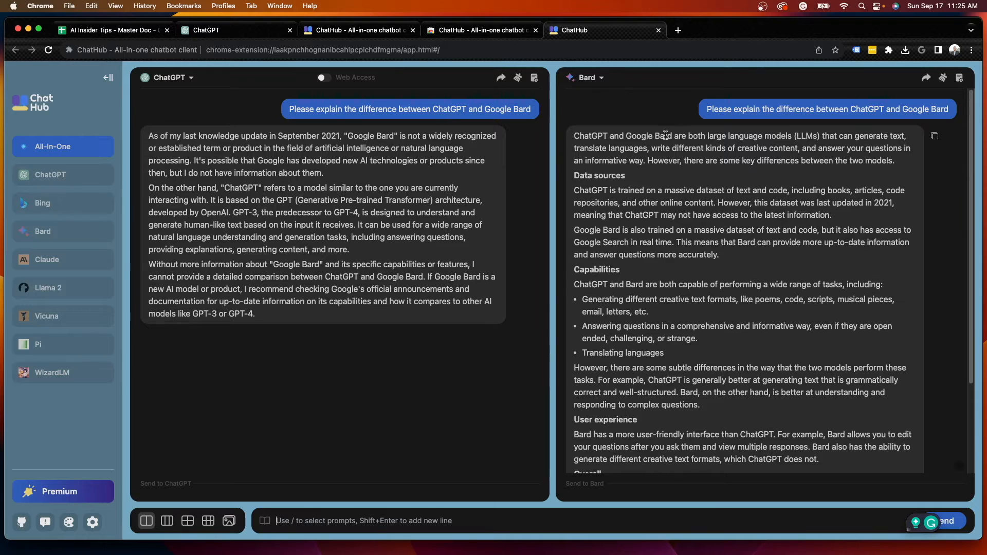
pyautogui.scroll(-3)
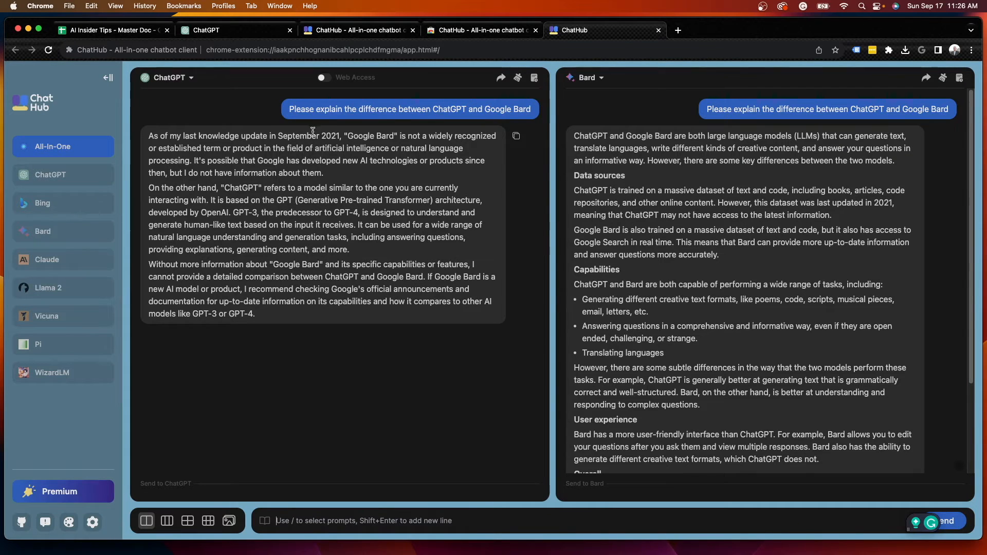
pyautogui.moveTo(475, 138)
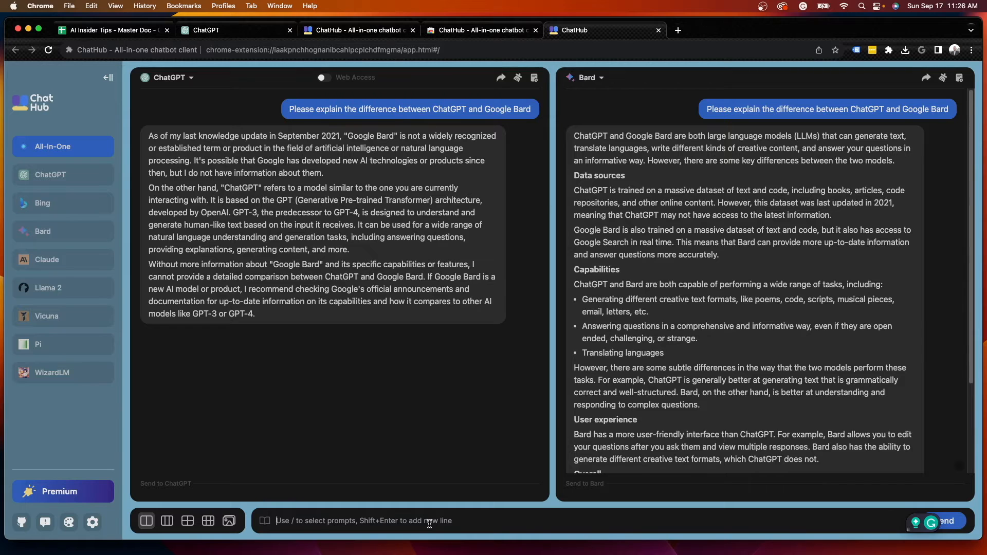
# Ask both bots for SEO titles for "Best AI Chatbots" and scroll through the replies
pyautogui.write('Please provide me 5 SEO titles for the following keyword -')
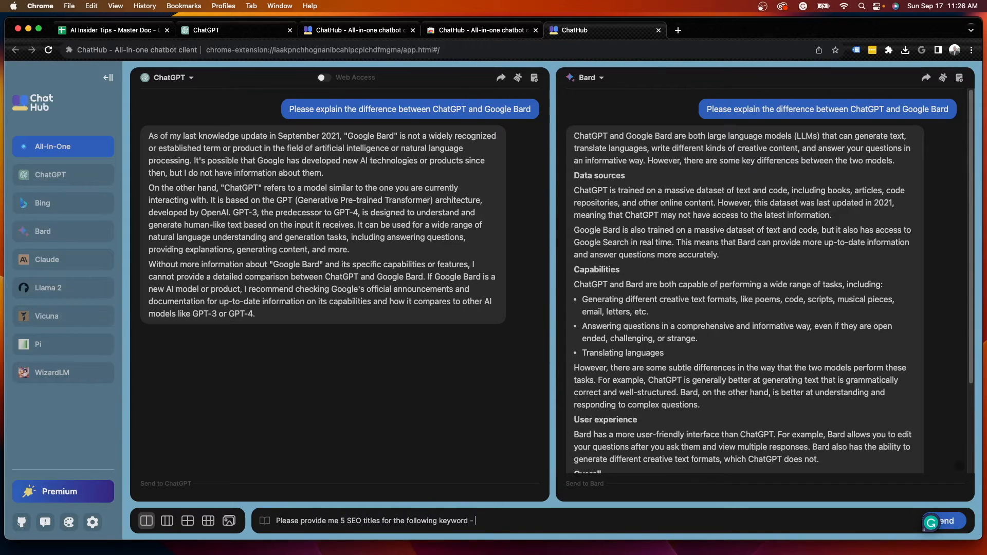
pyautogui.write('"Best AI')
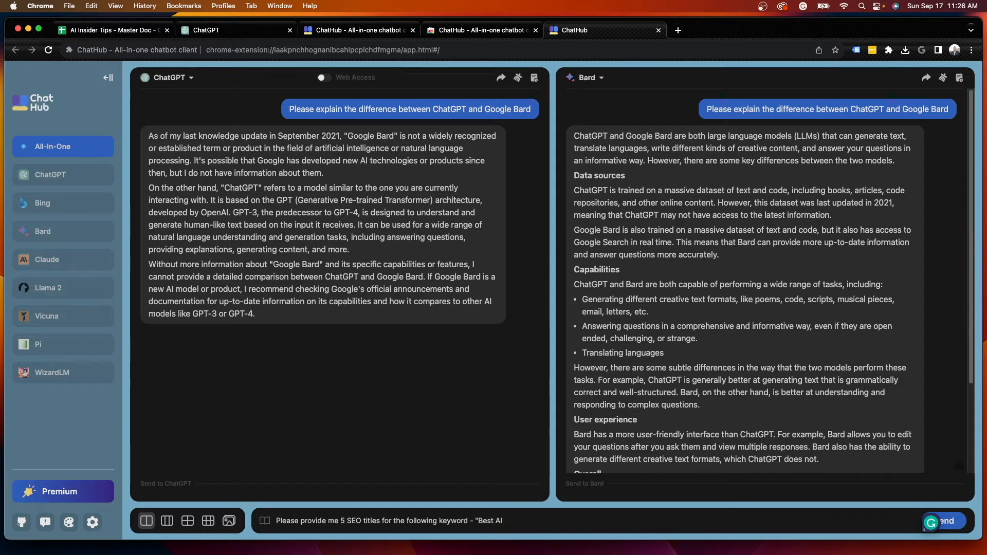
pyautogui.click(946, 534)
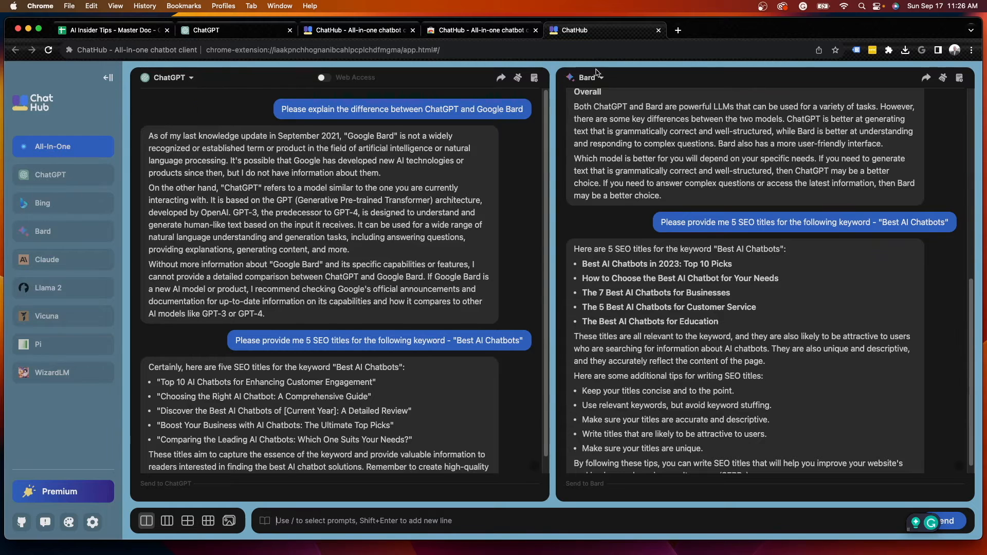
pyautogui.scroll(-3)
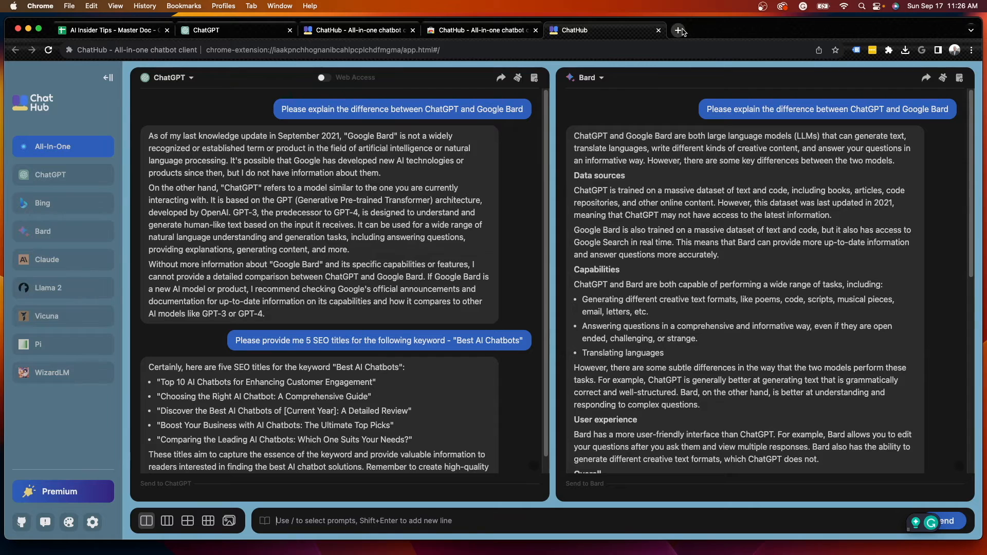
pyautogui.moveTo(680, 31)
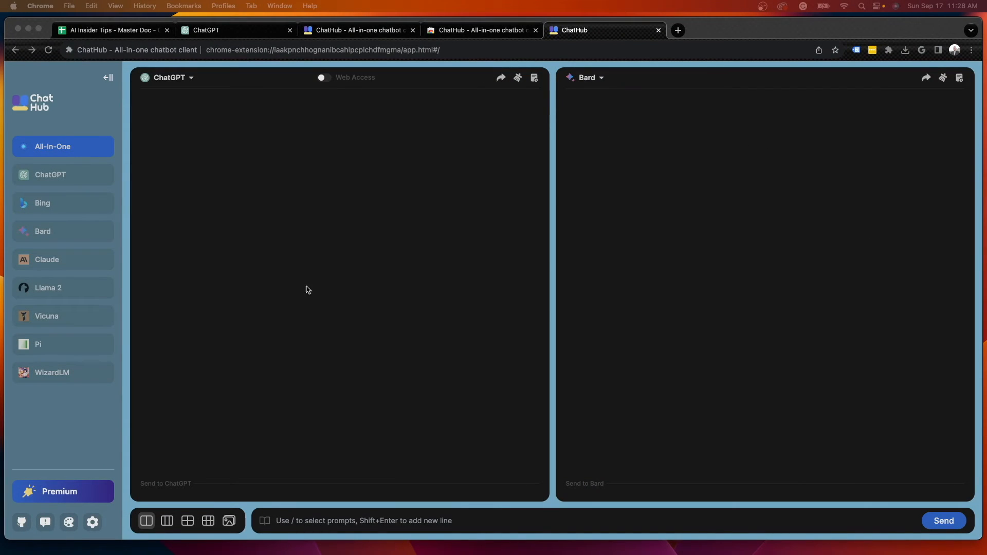
# Swap the second panel's bot from Bard to Bing
pyautogui.click(587, 78)
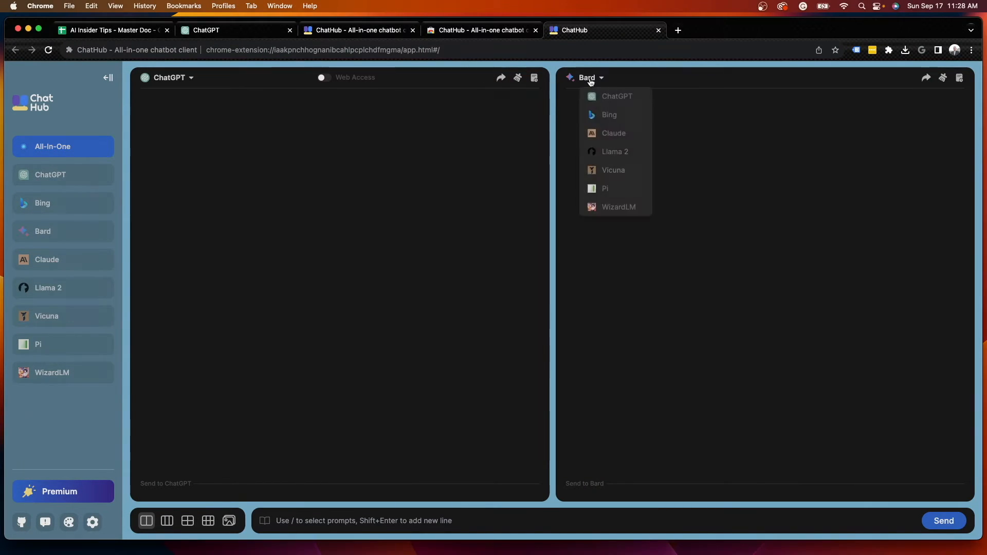
pyautogui.click(608, 115)
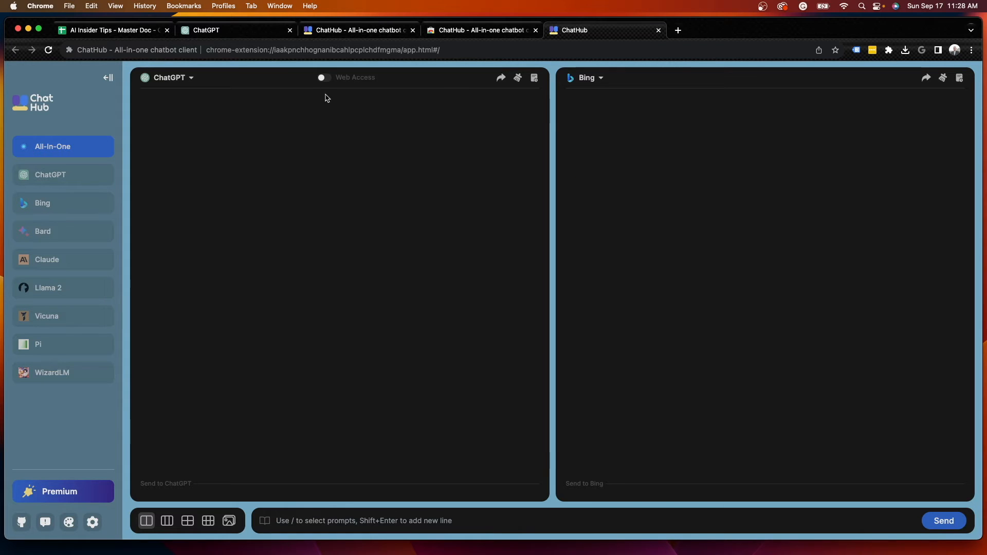
pyautogui.moveTo(586, 97)
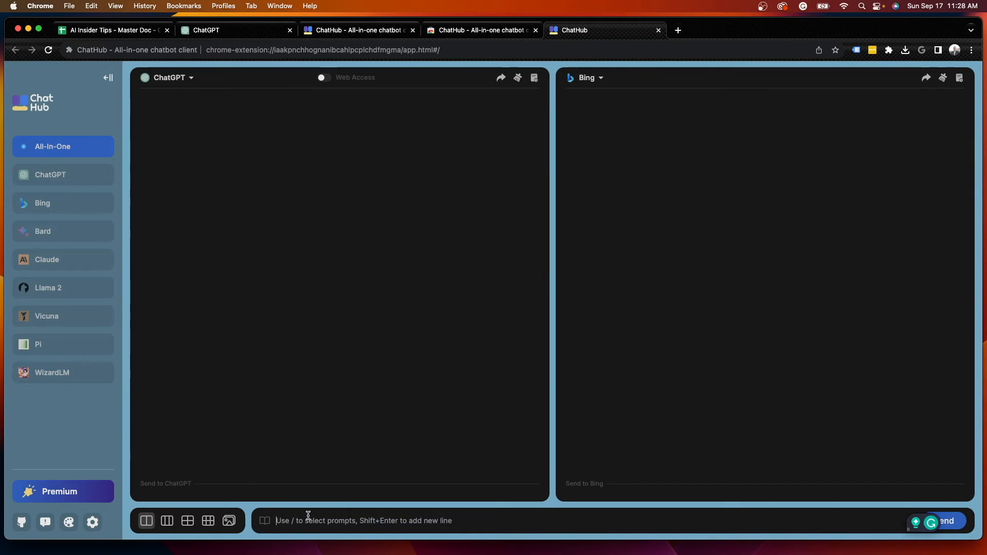
# Send ChatGPT and Bing a request for SEO titles for the keyword "Best AI chatbots"
pyautogui.write('Please provide me with 5 SEO')
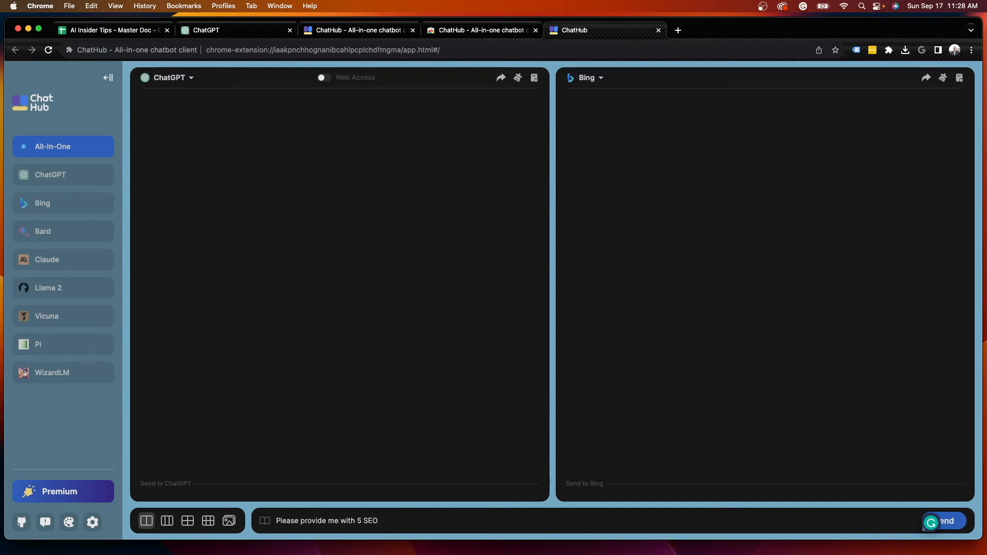
pyautogui.write('titles for the following')
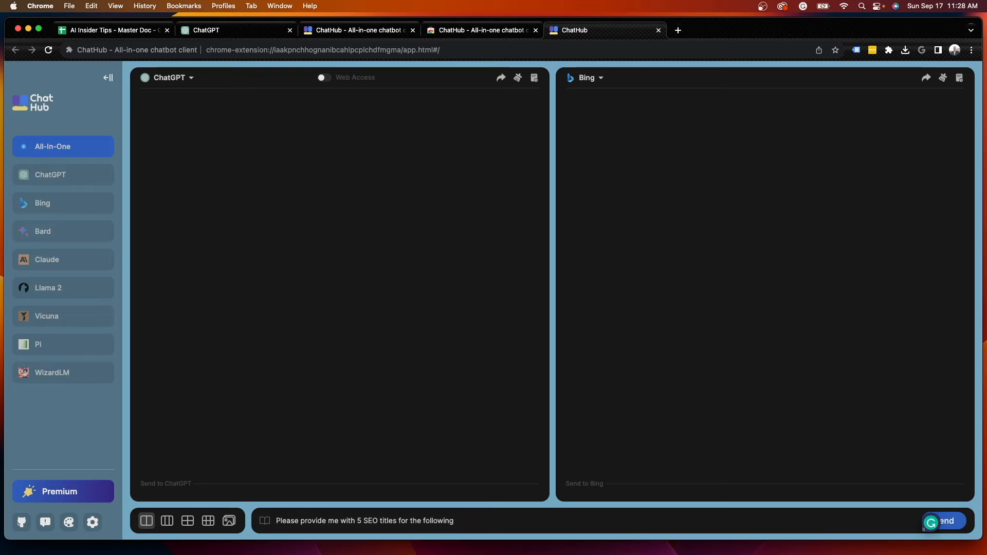
pyautogui.write('keyword - "')
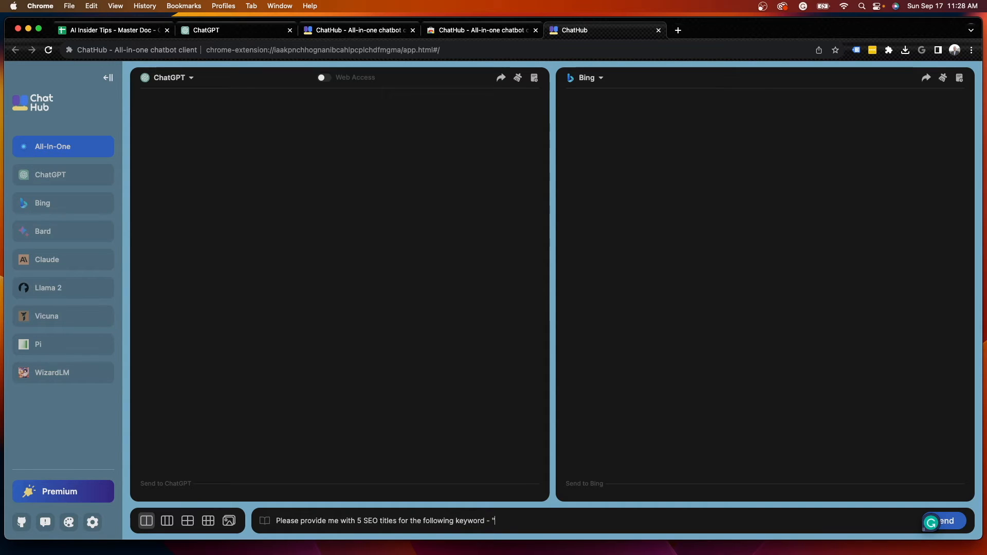
pyautogui.write('Best')
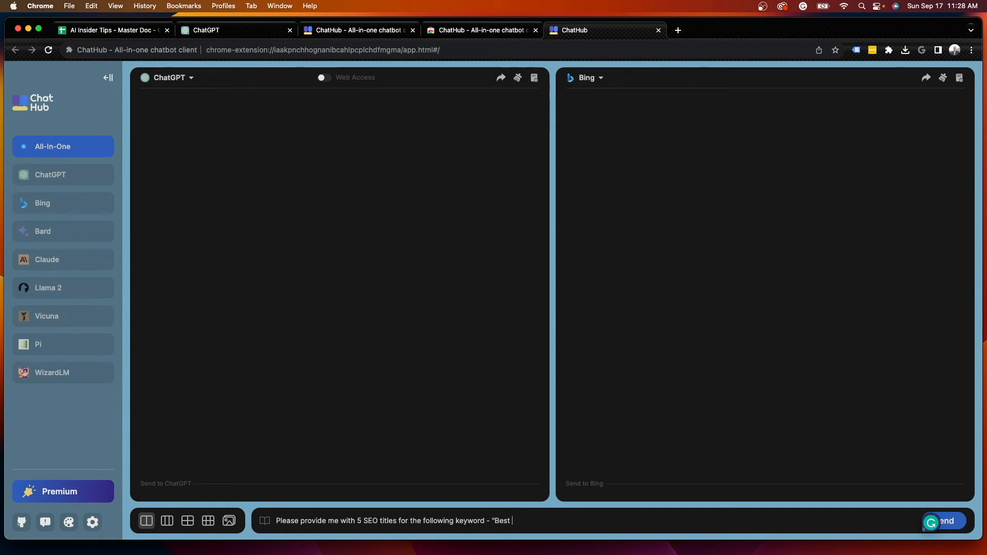
pyautogui.write('AI chatbots"')
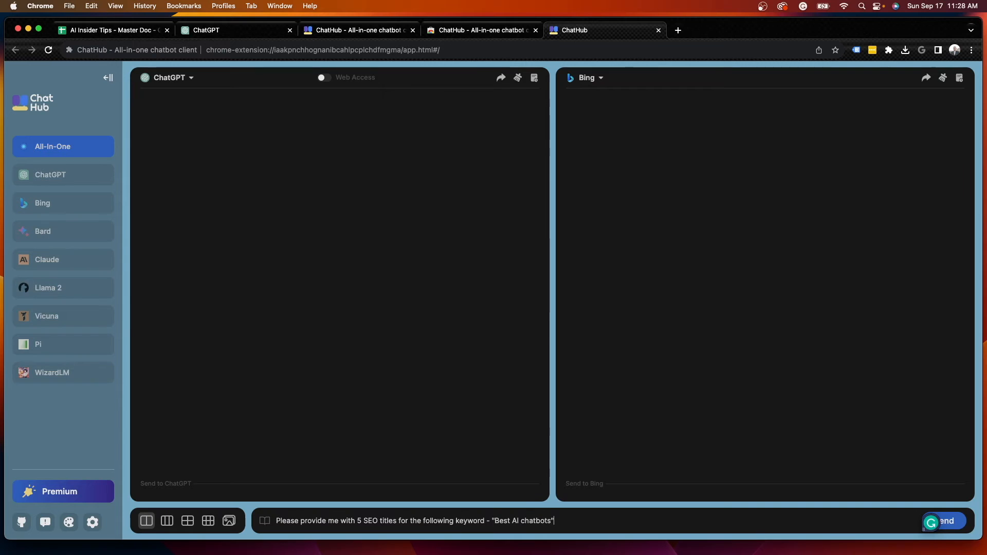
pyautogui.click(950, 520)
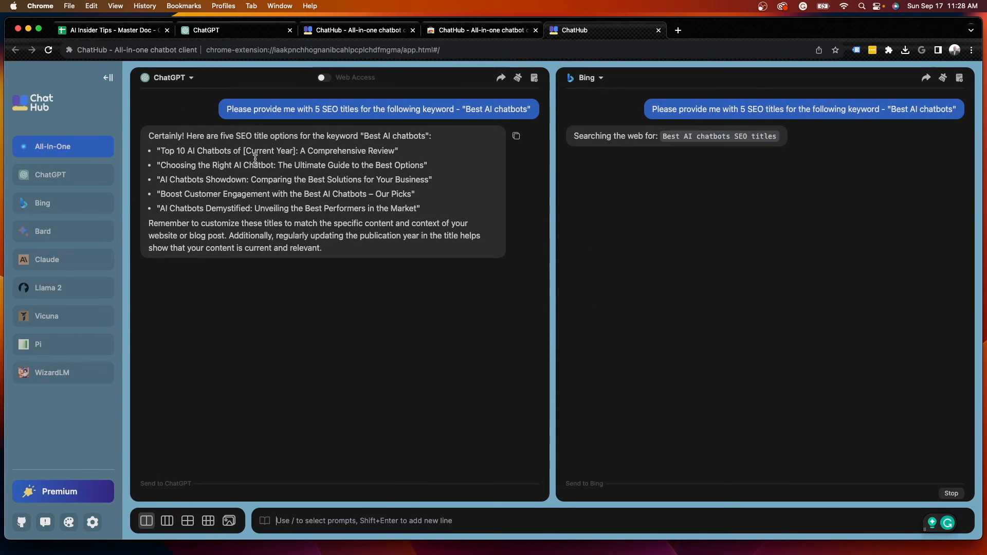
pyautogui.moveTo(727, 128)
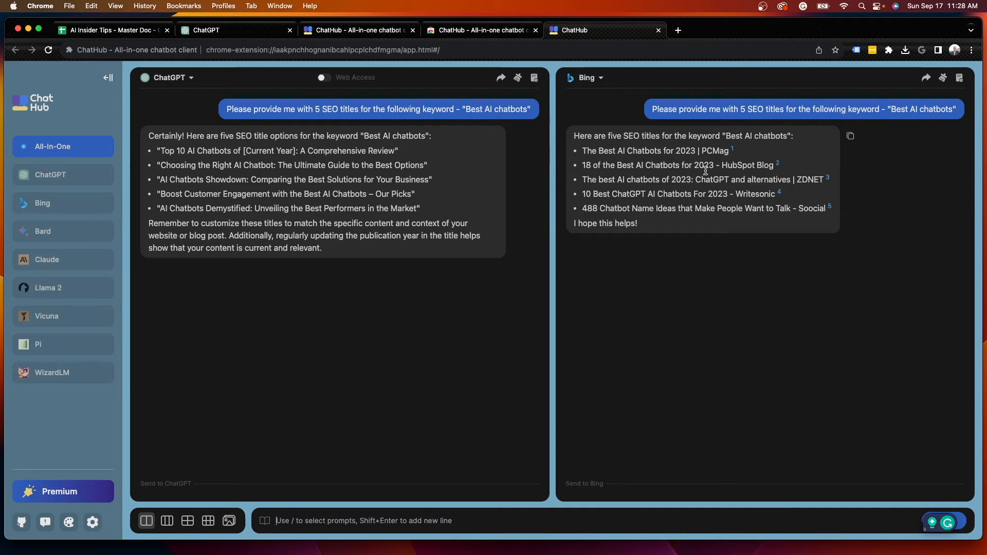
pyautogui.moveTo(718, 187)
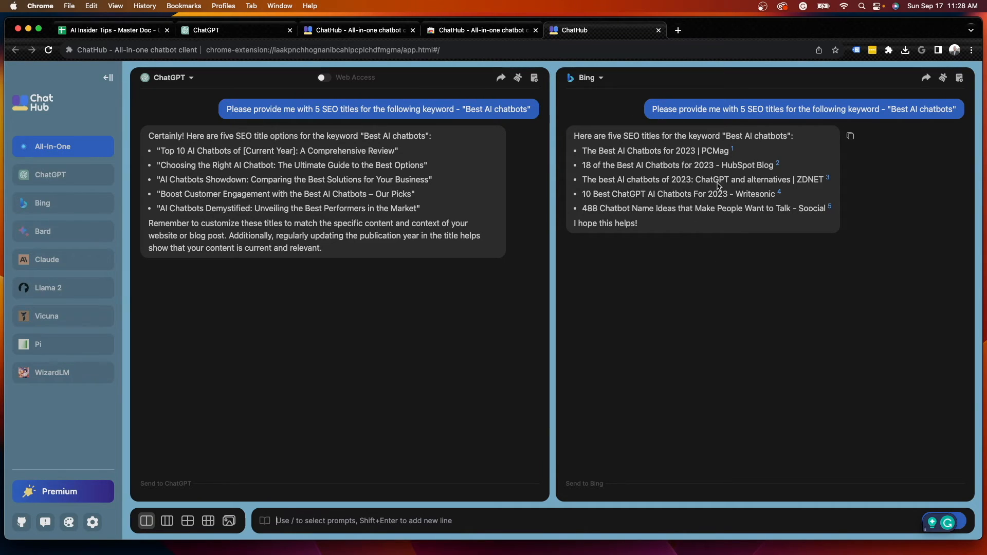
pyautogui.moveTo(712, 207)
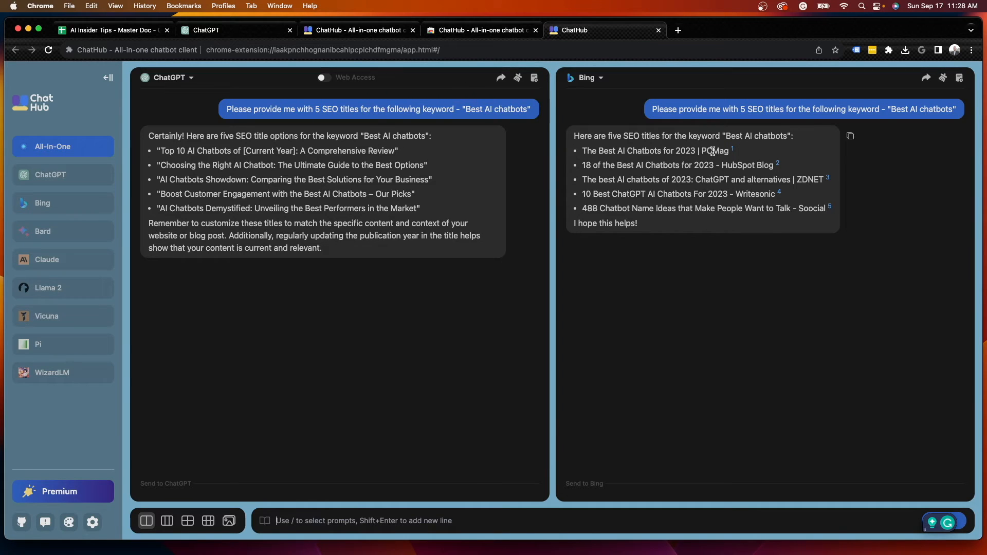
pyautogui.moveTo(765, 191)
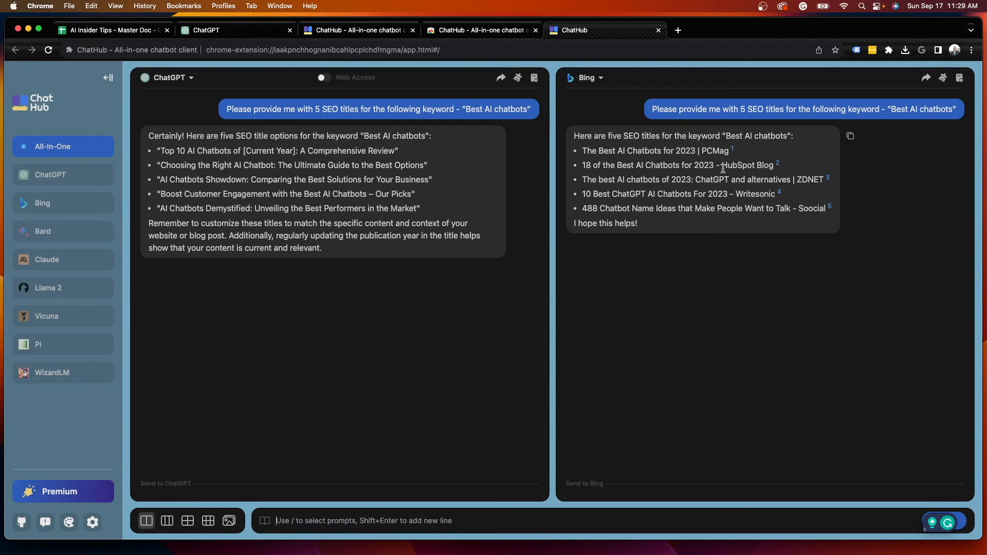
pyautogui.moveTo(639, 177)
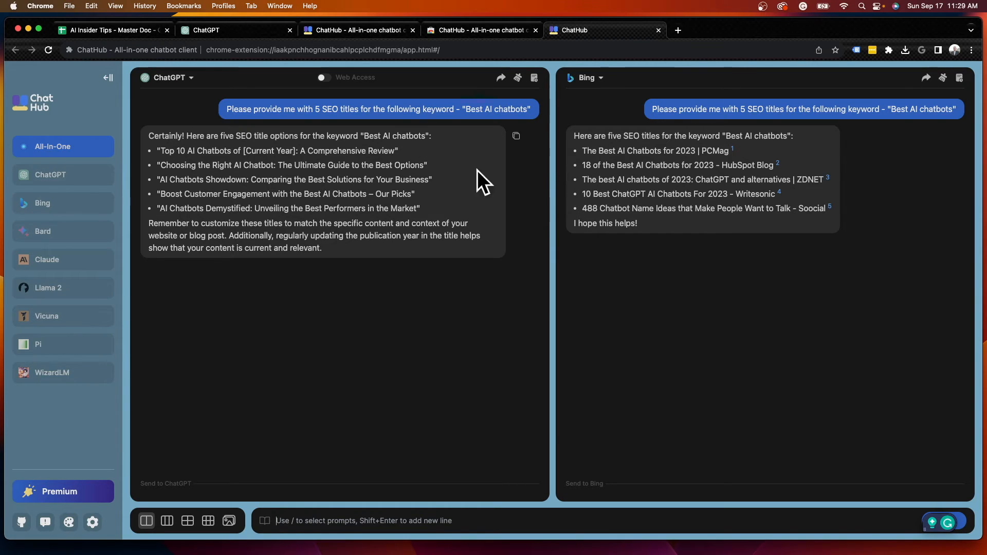
pyautogui.moveTo(71, 498)
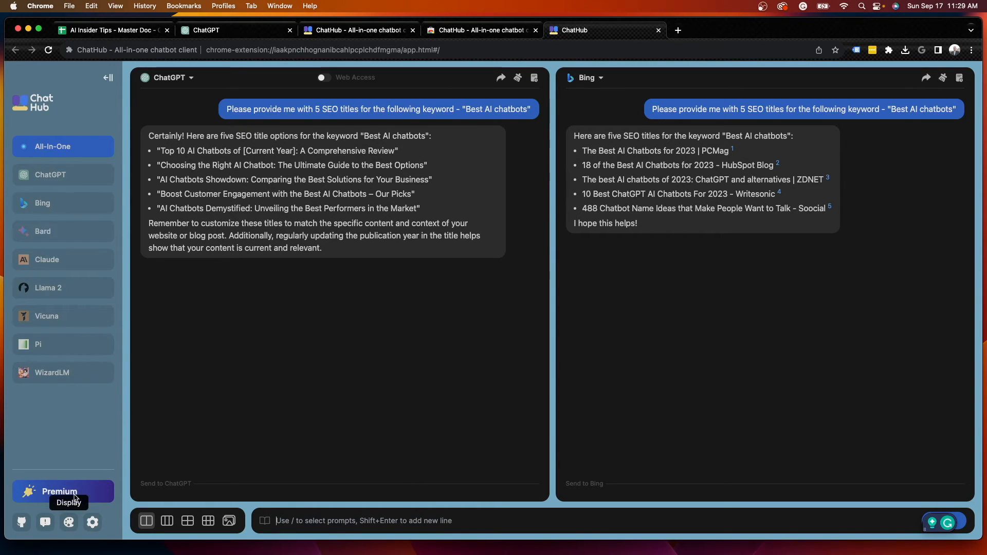
# Go to ChatHub's Premium page from the sidebar
pyautogui.click(60, 491)
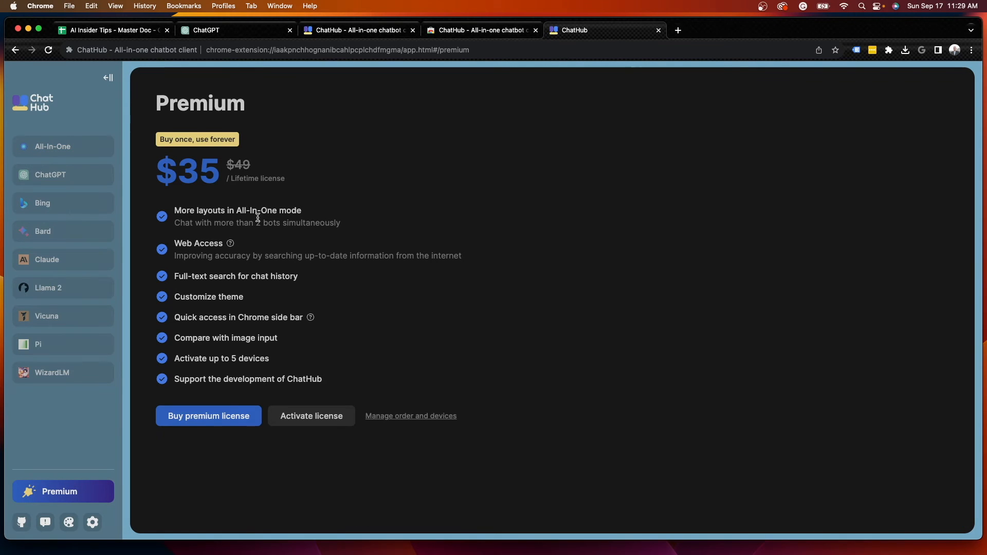
pyautogui.moveTo(292, 154)
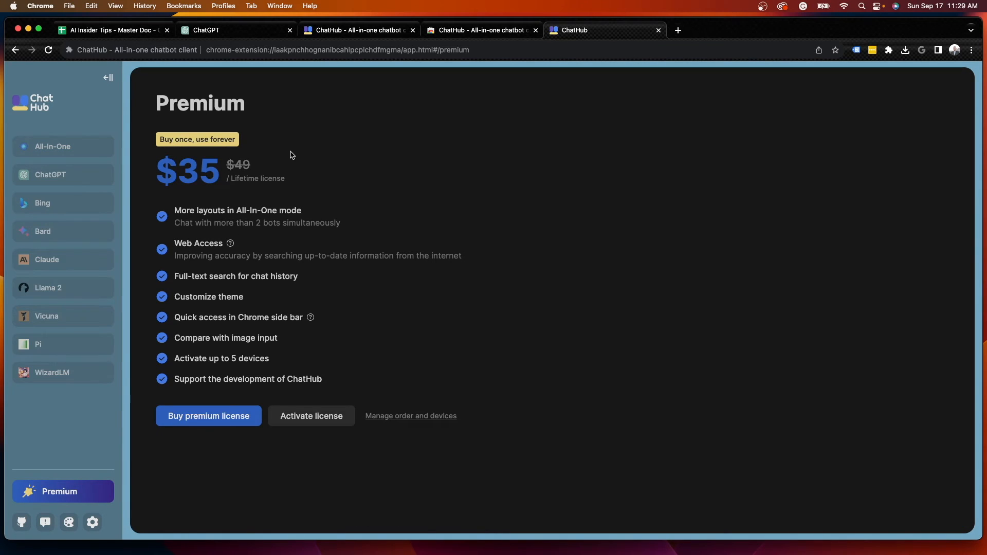
pyautogui.moveTo(302, 152)
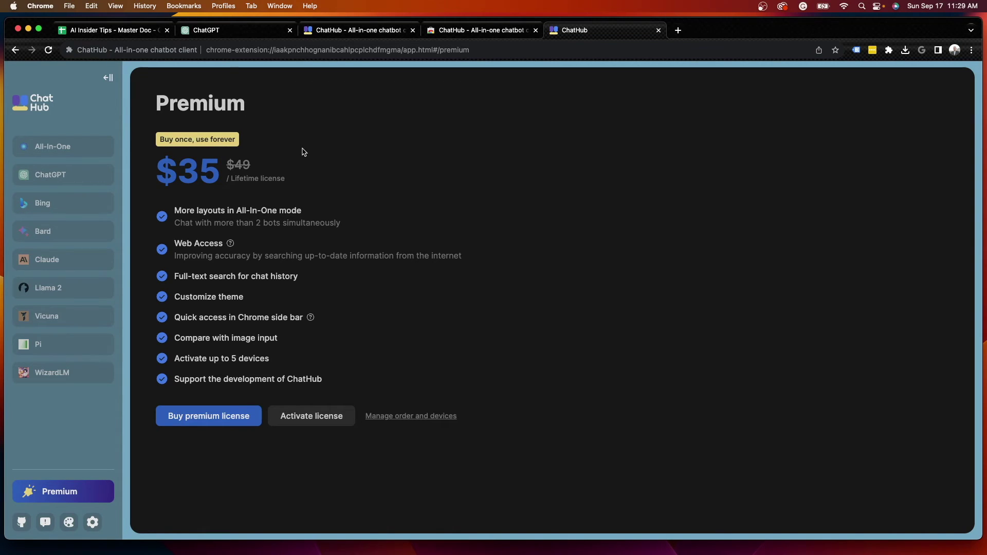
pyautogui.moveTo(271, 238)
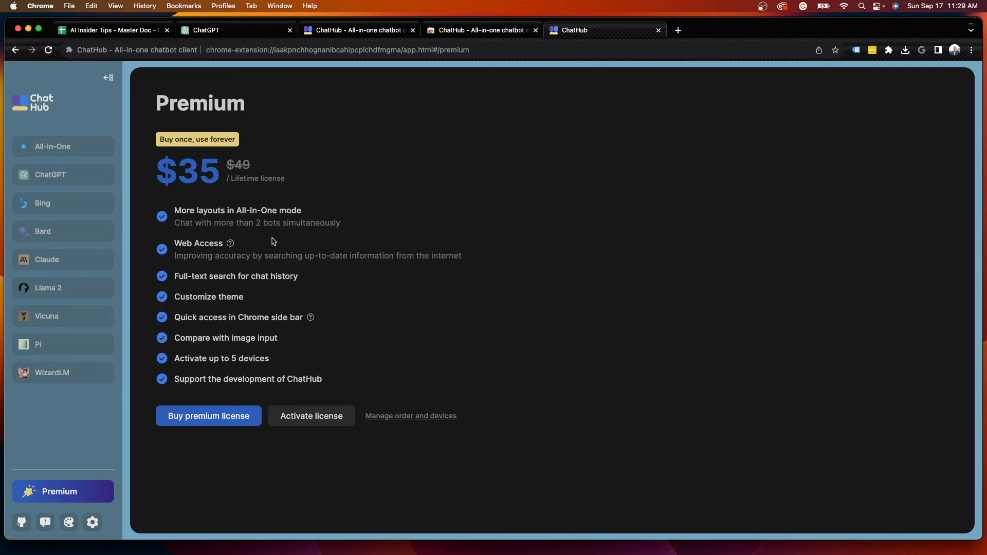
pyautogui.moveTo(69, 523)
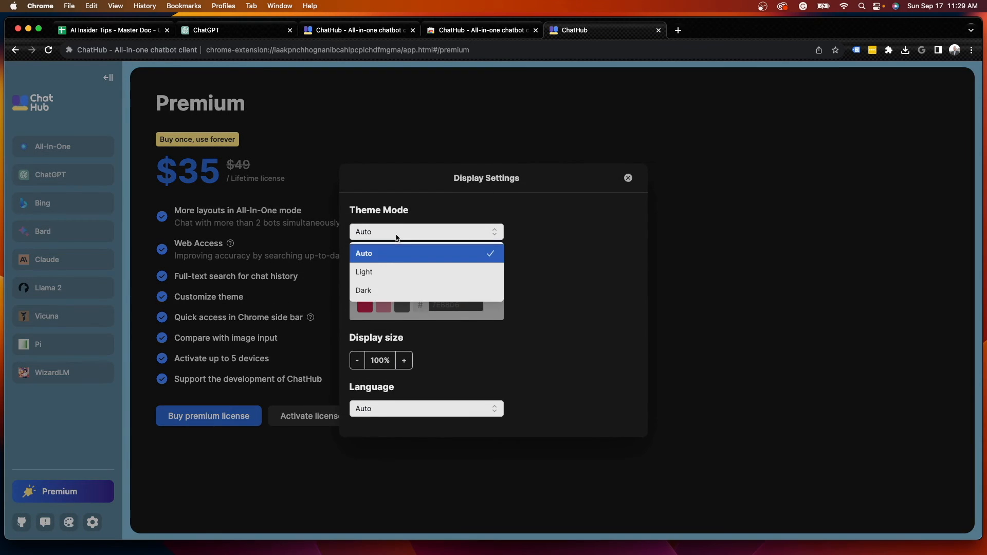
# Choose the Light theme, close Display Settings and go to the Settings page
pyautogui.click(364, 271)
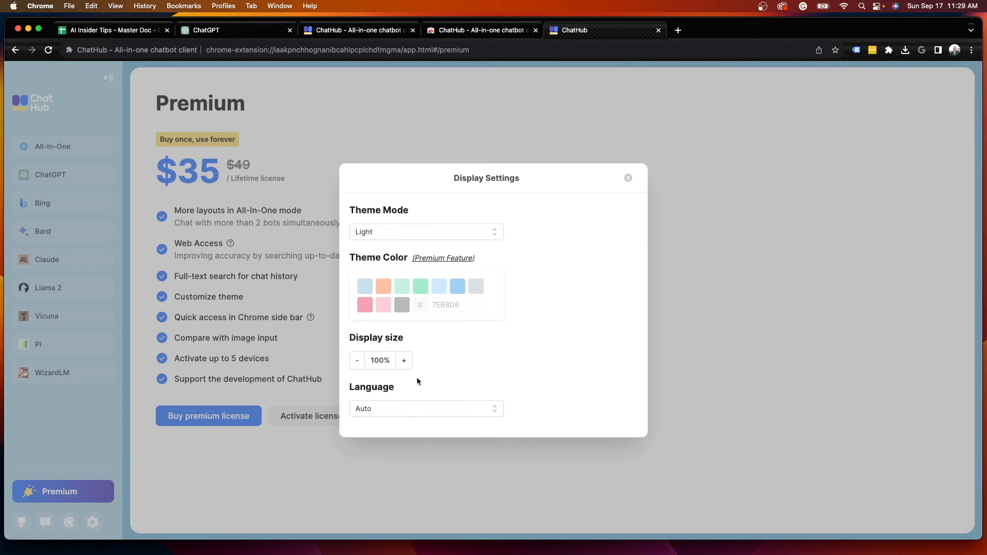
pyautogui.click(801, 49)
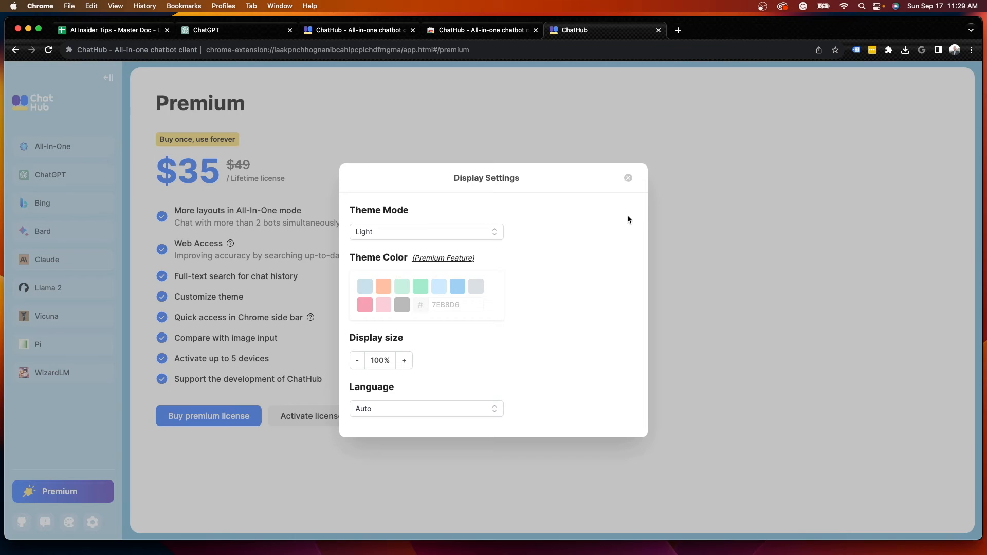
pyautogui.click(627, 178)
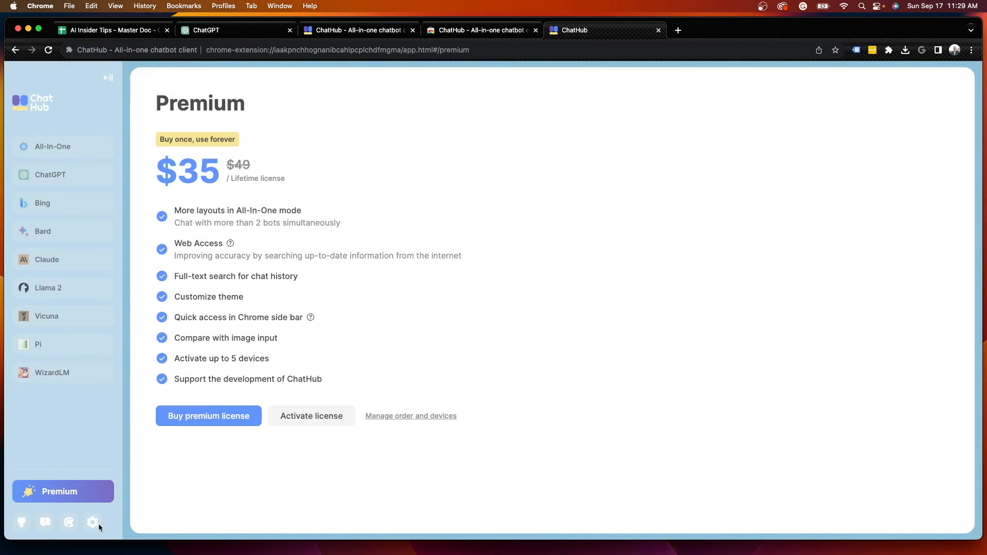
pyautogui.click(93, 522)
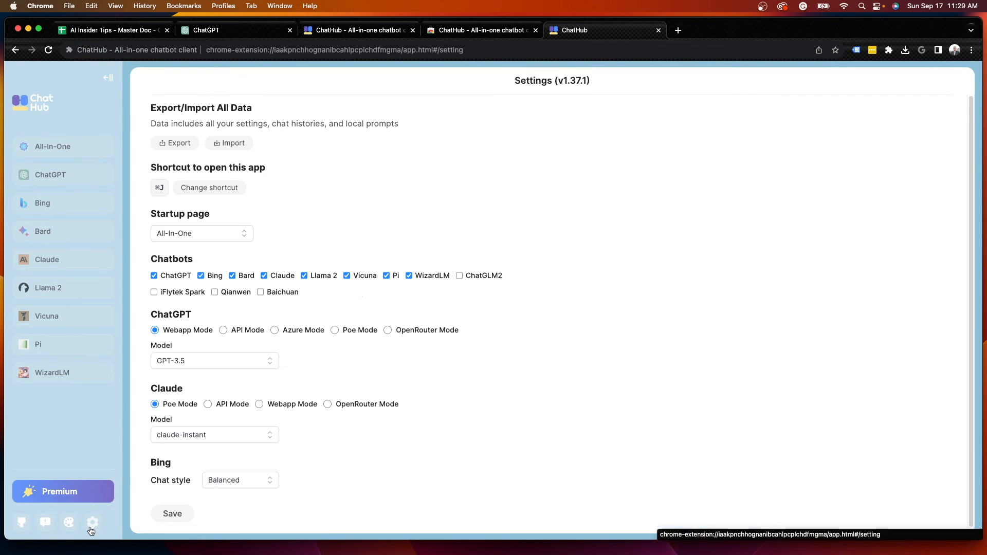
pyautogui.moveTo(419, 251)
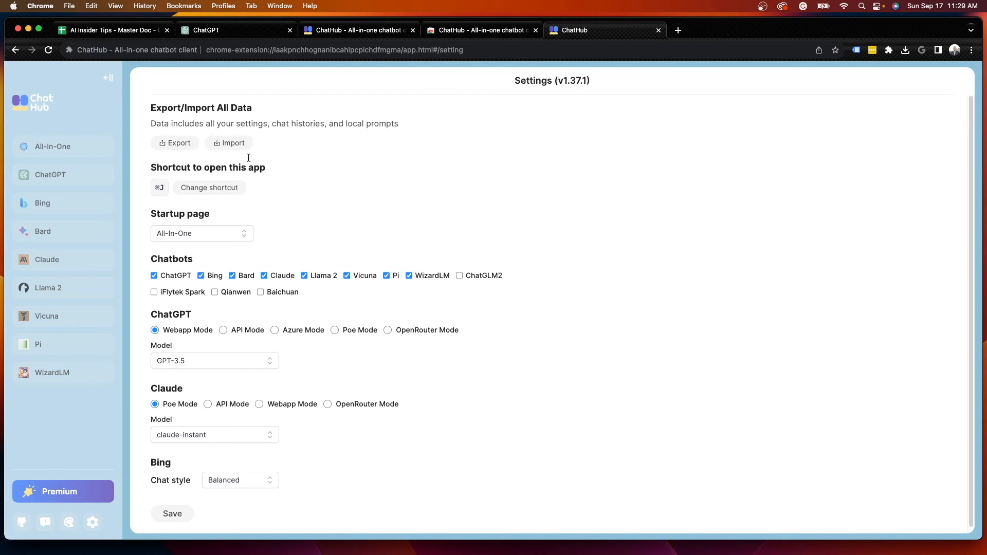
pyautogui.moveTo(193, 262)
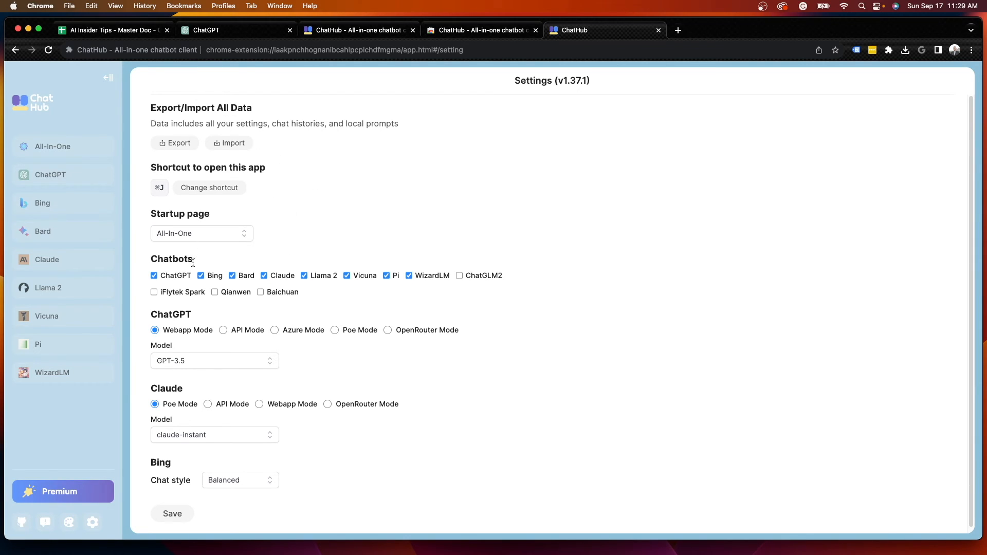
pyautogui.moveTo(462, 286)
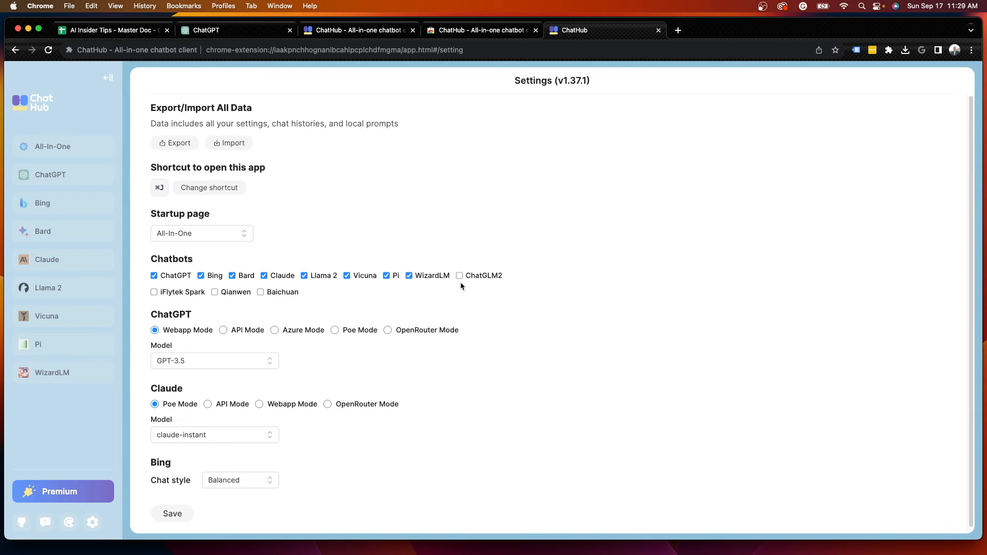
pyautogui.moveTo(497, 281)
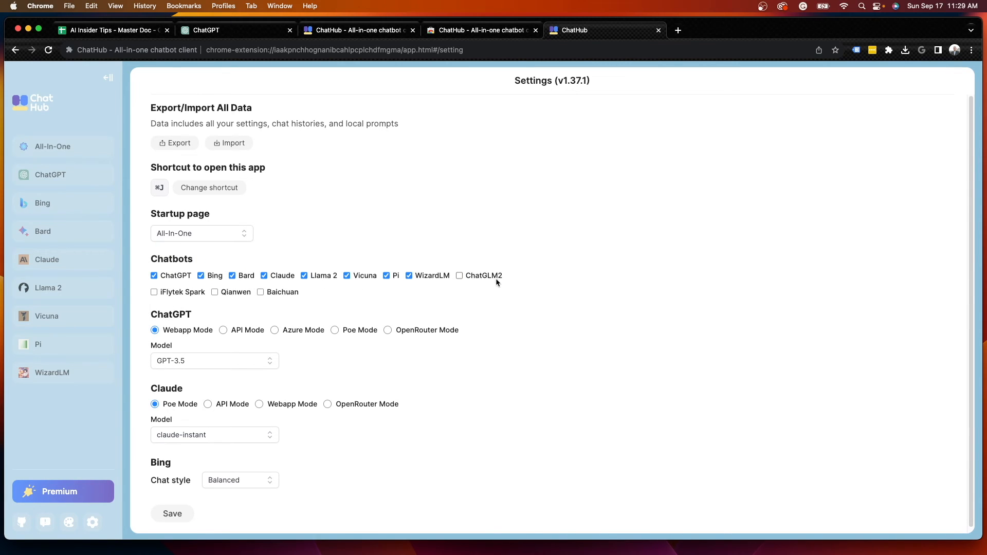
pyautogui.moveTo(494, 268)
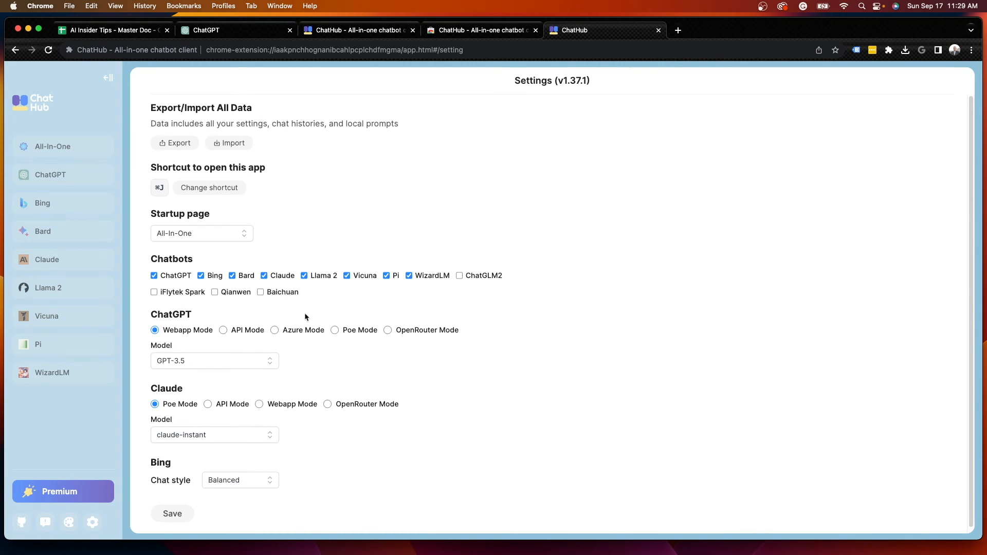
pyautogui.moveTo(253, 263)
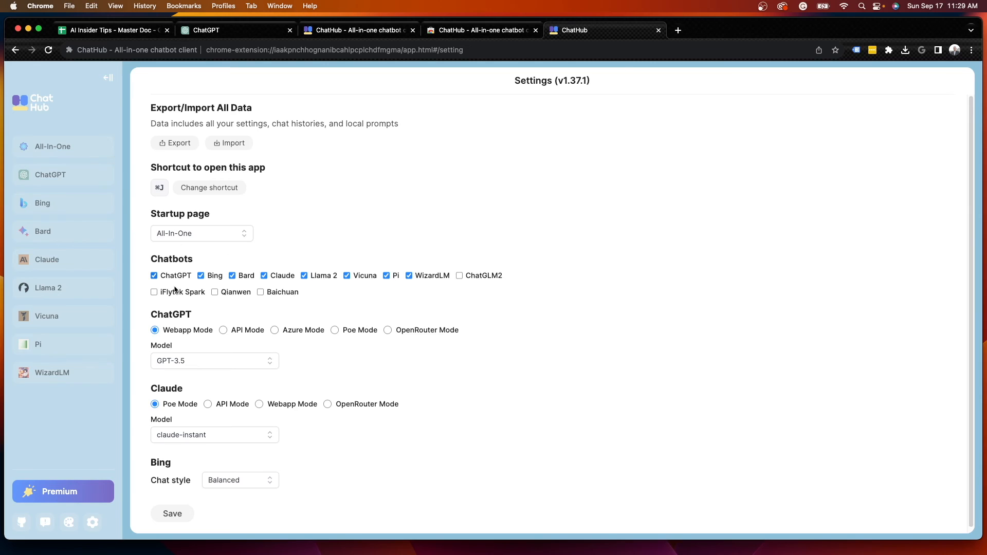
pyautogui.moveTo(119, 287)
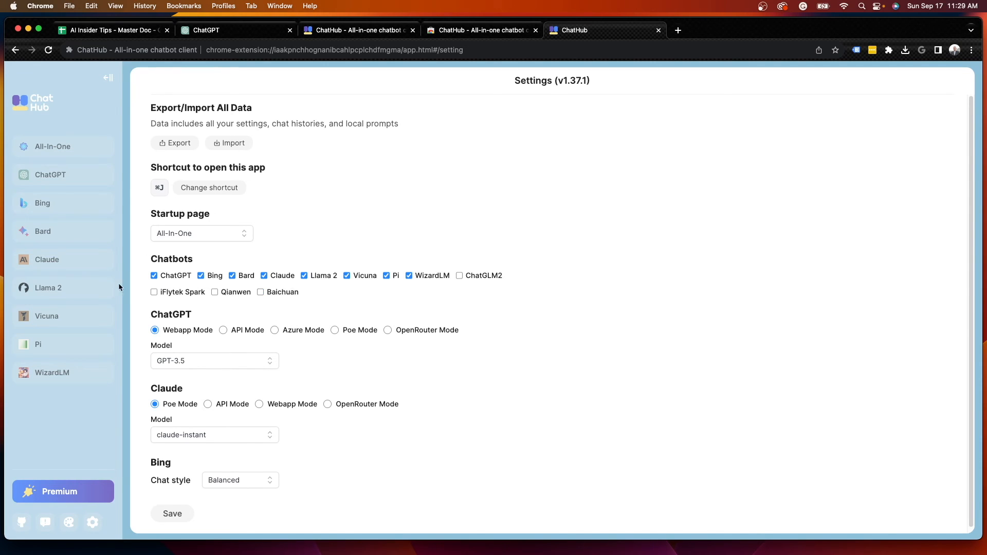
pyautogui.moveTo(346, 314)
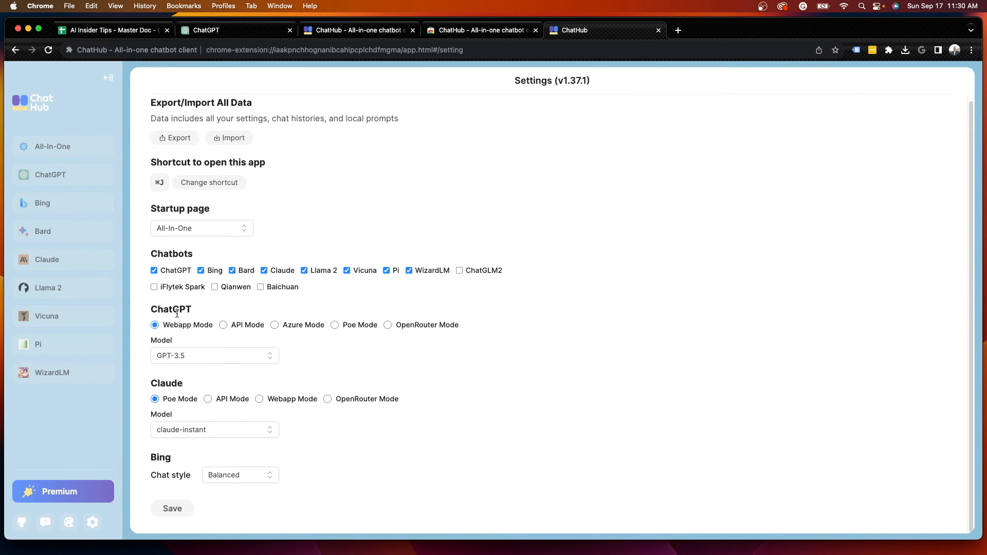
# Check the ChatGPT model list, keep GPT-3.5, and return to the All-In-One view
pyautogui.click(213, 356)
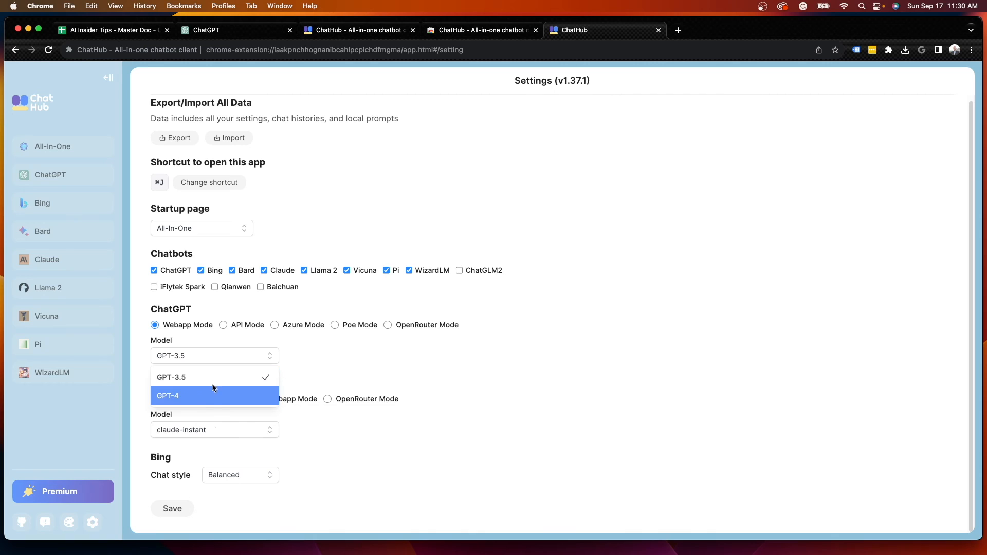
pyautogui.click(171, 376)
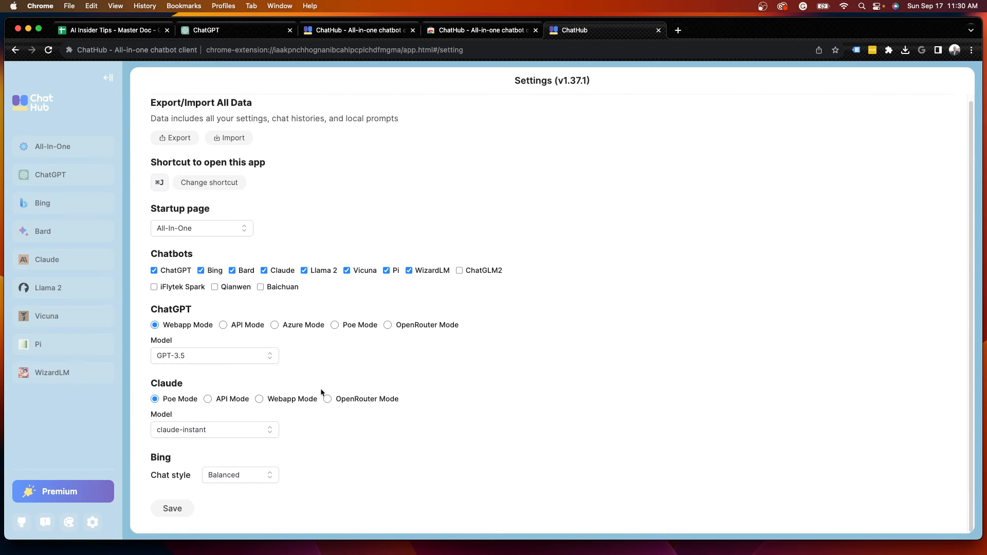
pyautogui.moveTo(257, 429)
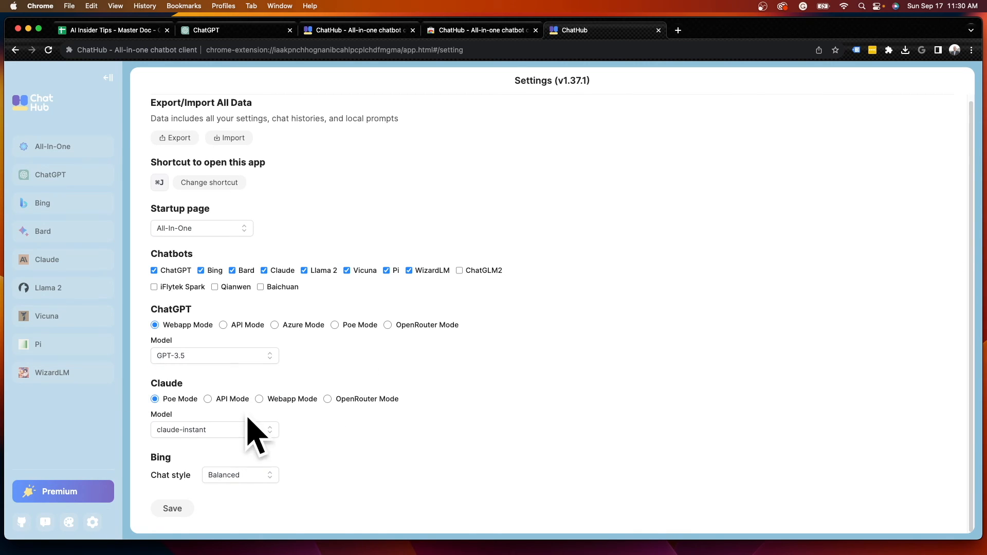
pyautogui.moveTo(173, 502)
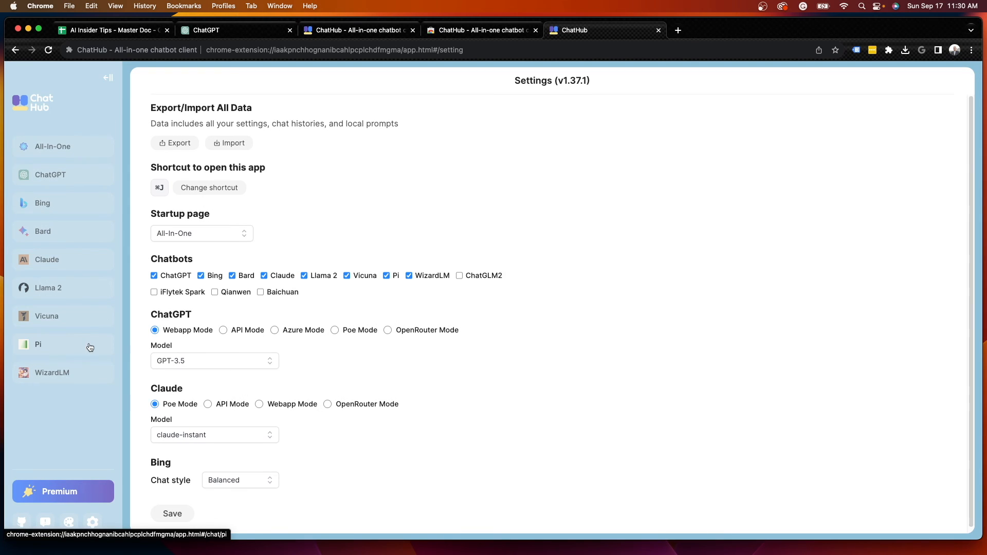
pyautogui.moveTo(99, 214)
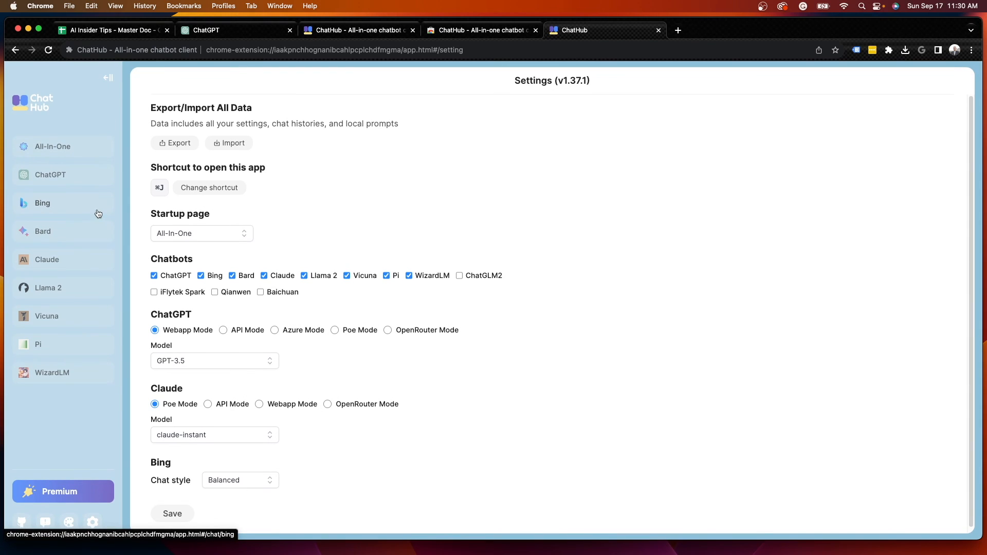
pyautogui.click(52, 146)
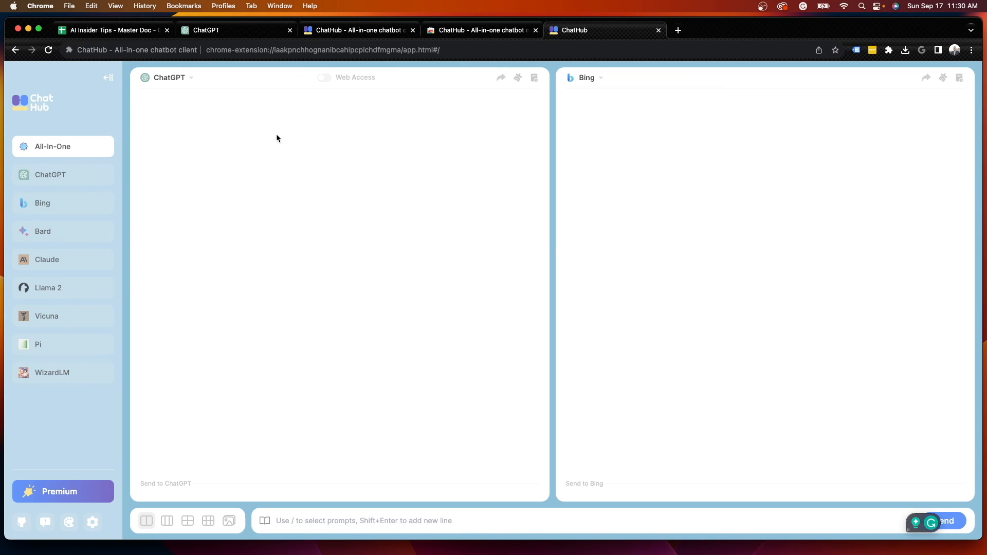
pyautogui.moveTo(457, 152)
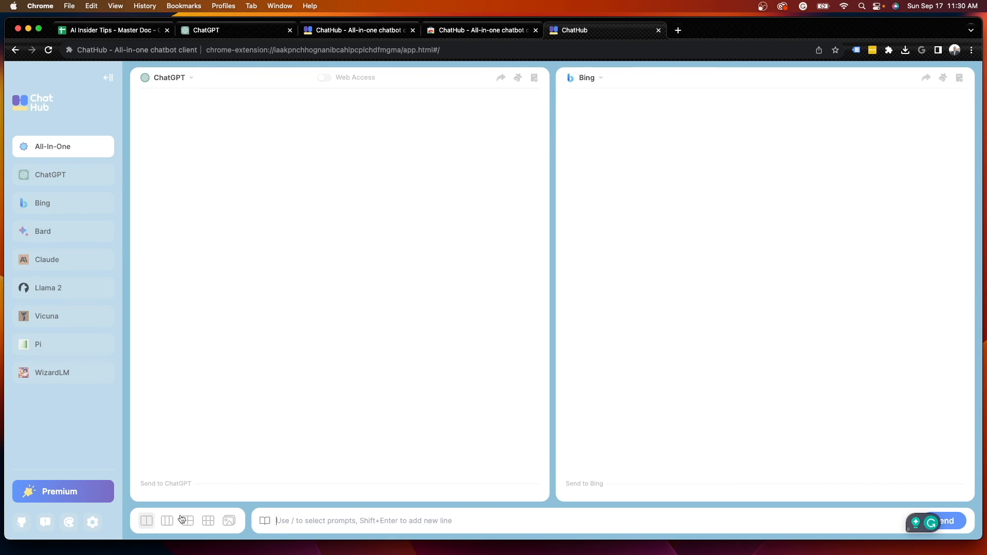
pyautogui.moveTo(171, 525)
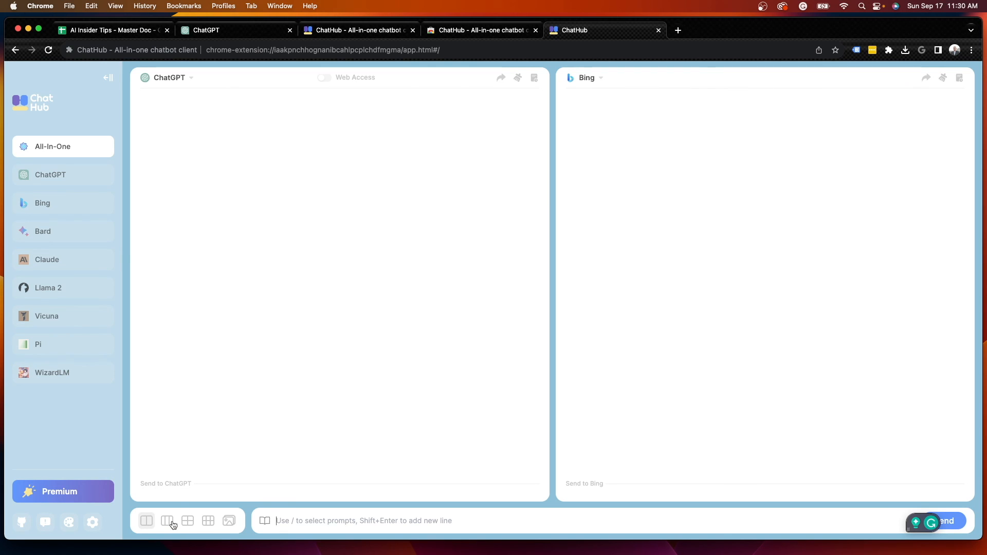
pyautogui.click(167, 520)
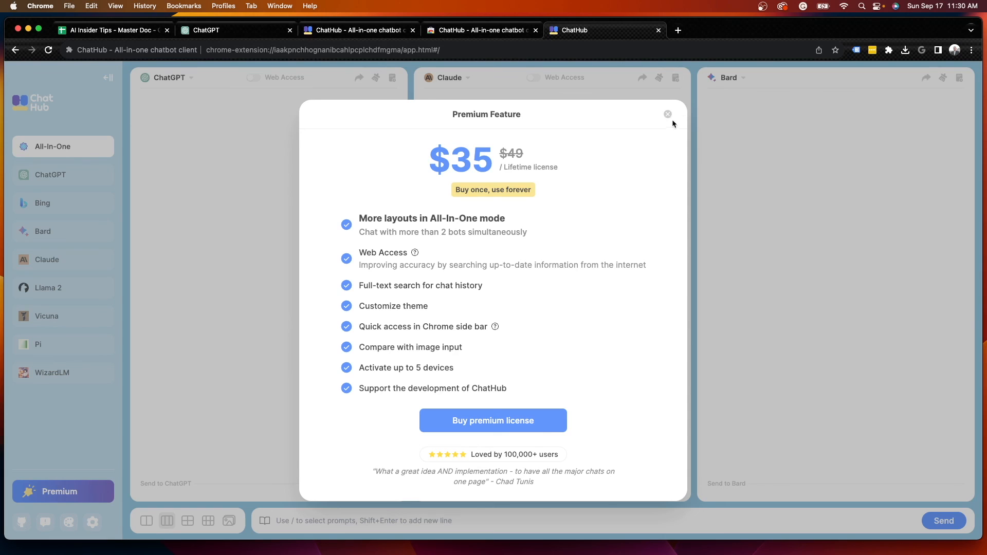
pyautogui.click(188, 520)
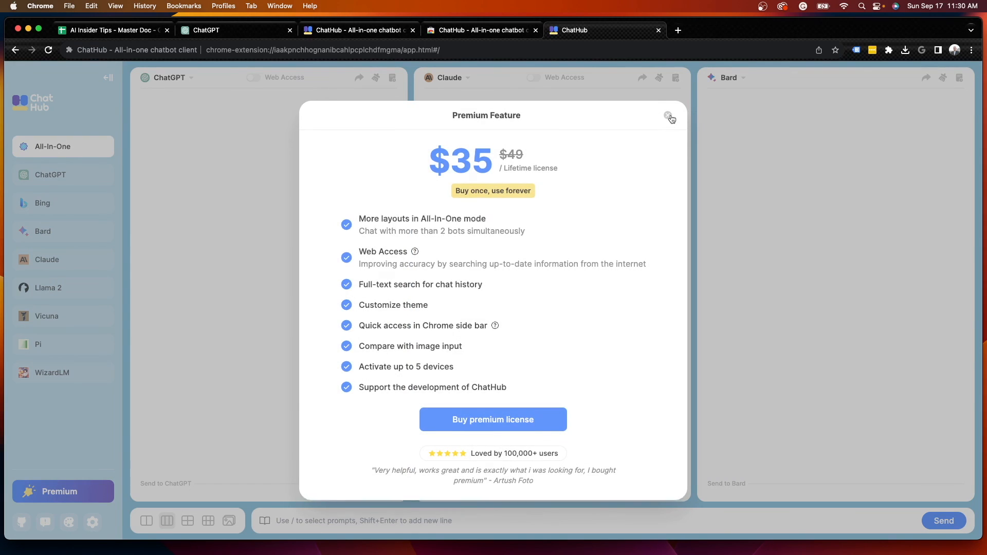
pyautogui.click(668, 116)
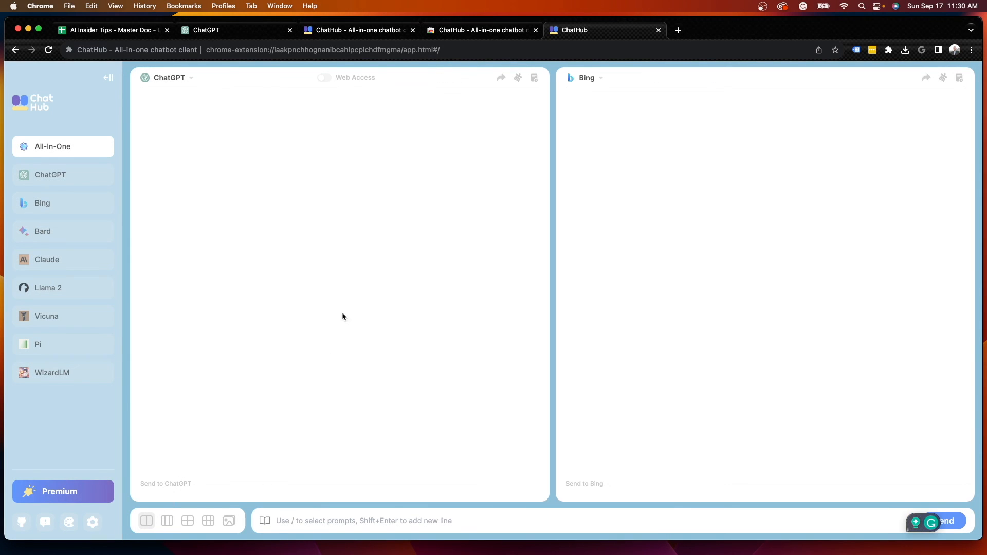
pyautogui.moveTo(355, 202)
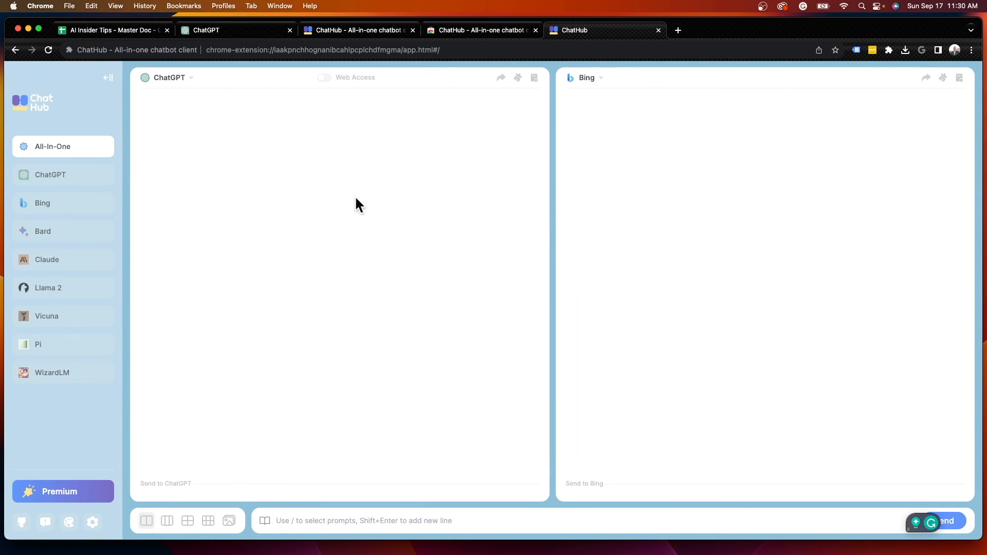
pyautogui.moveTo(389, 162)
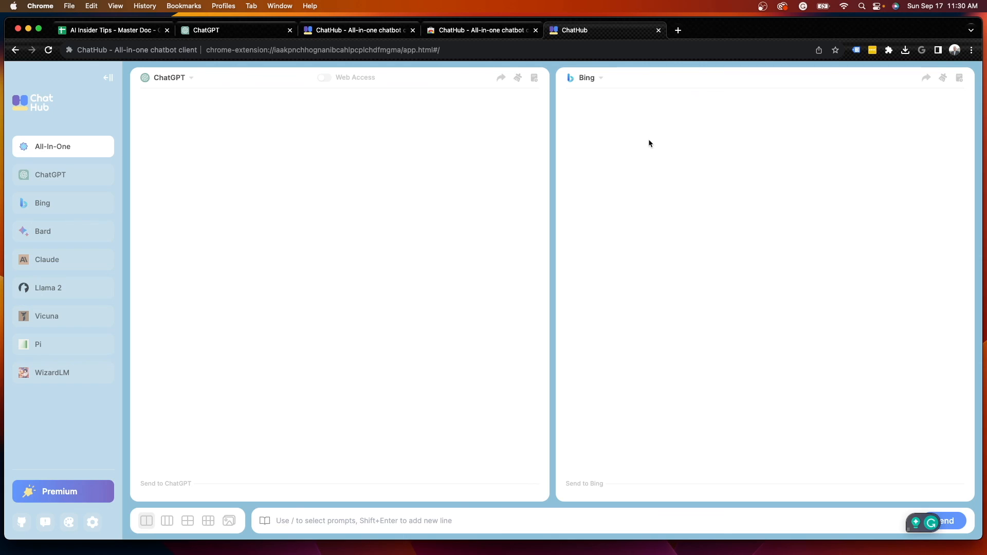
pyautogui.moveTo(664, 132)
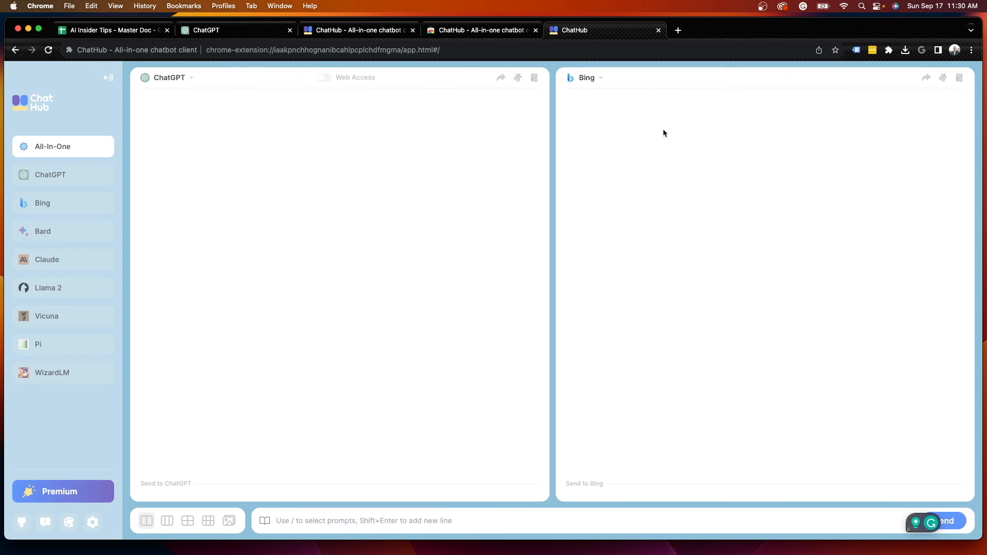
pyautogui.moveTo(670, 133)
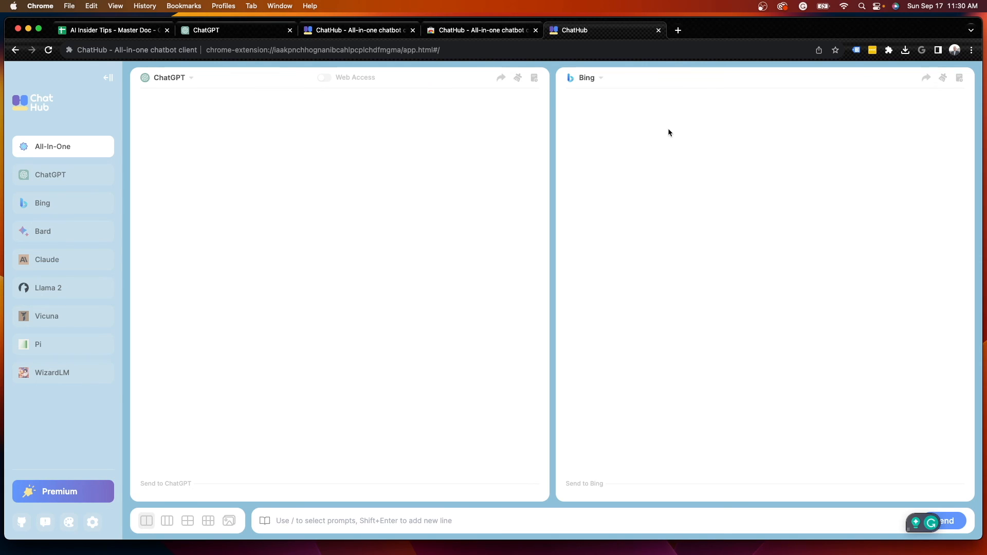
pyautogui.moveTo(661, 132)
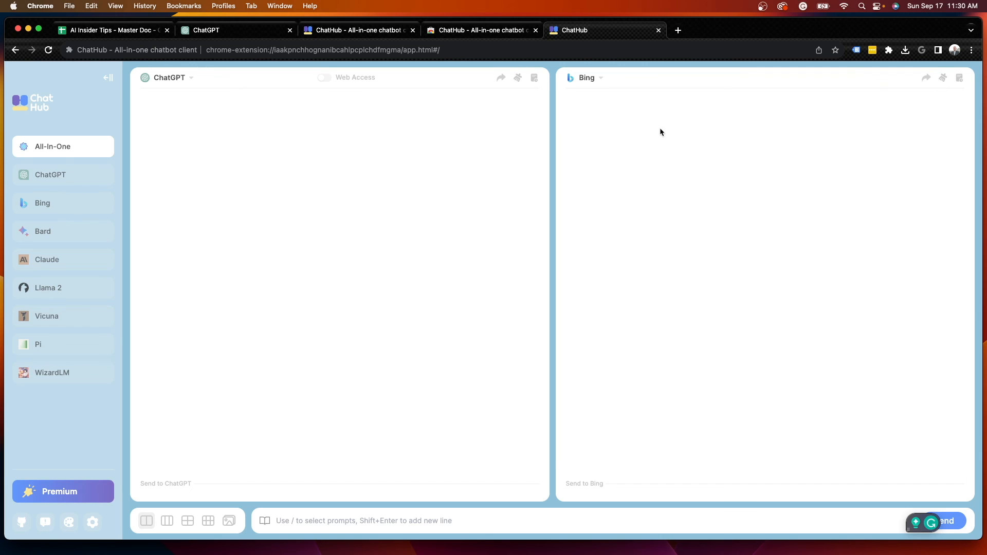
pyautogui.moveTo(654, 136)
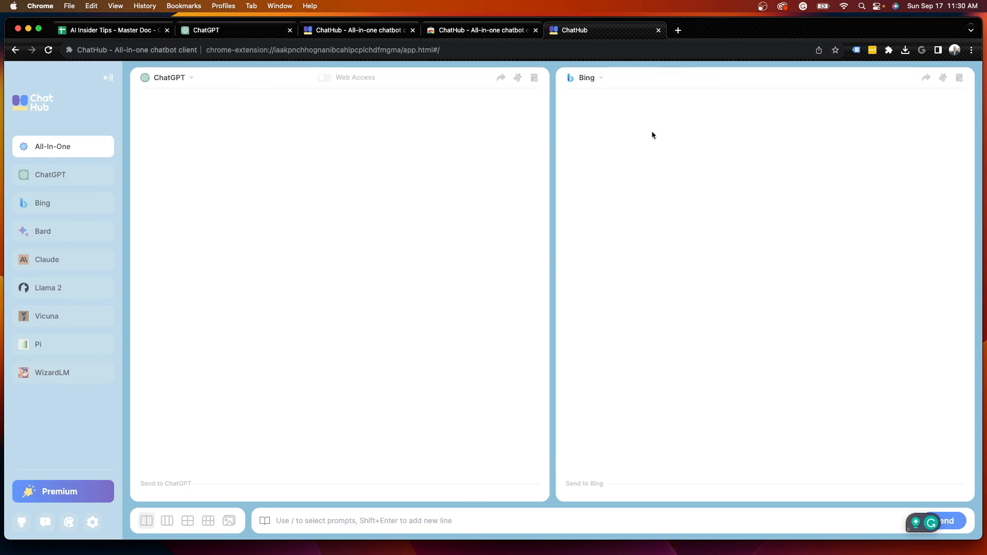